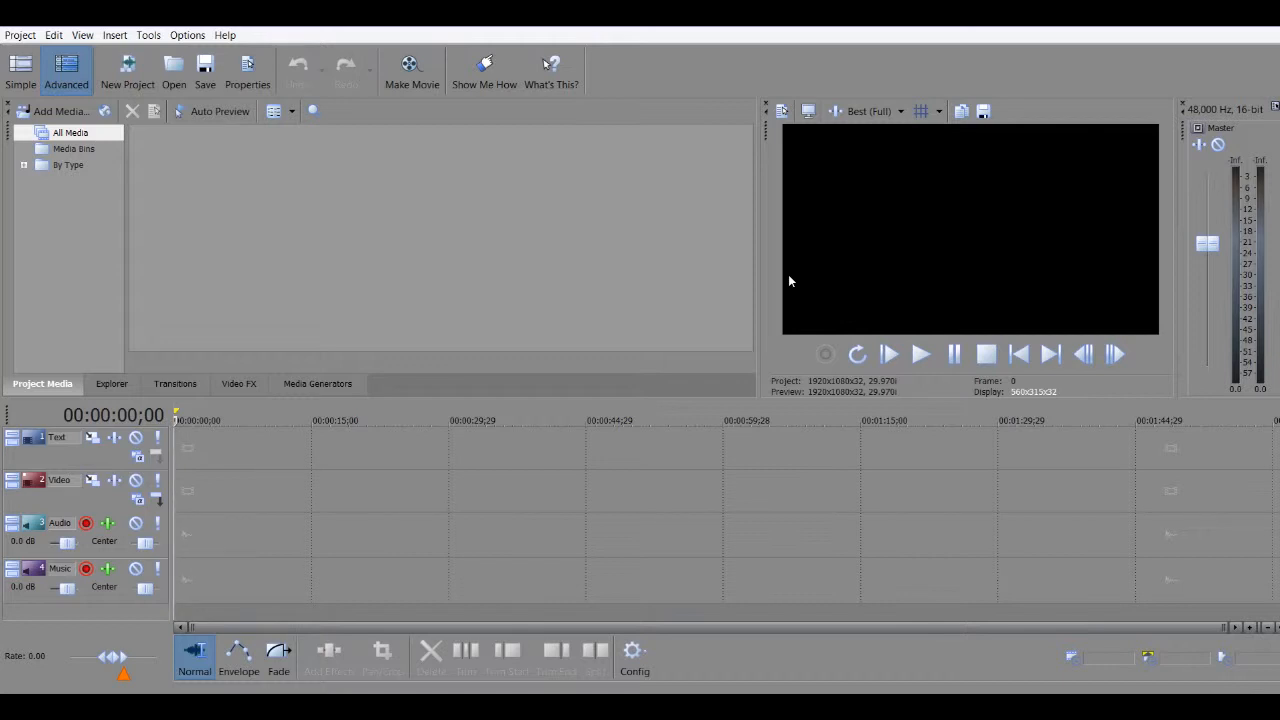
pyautogui.moveTo(332, 208)
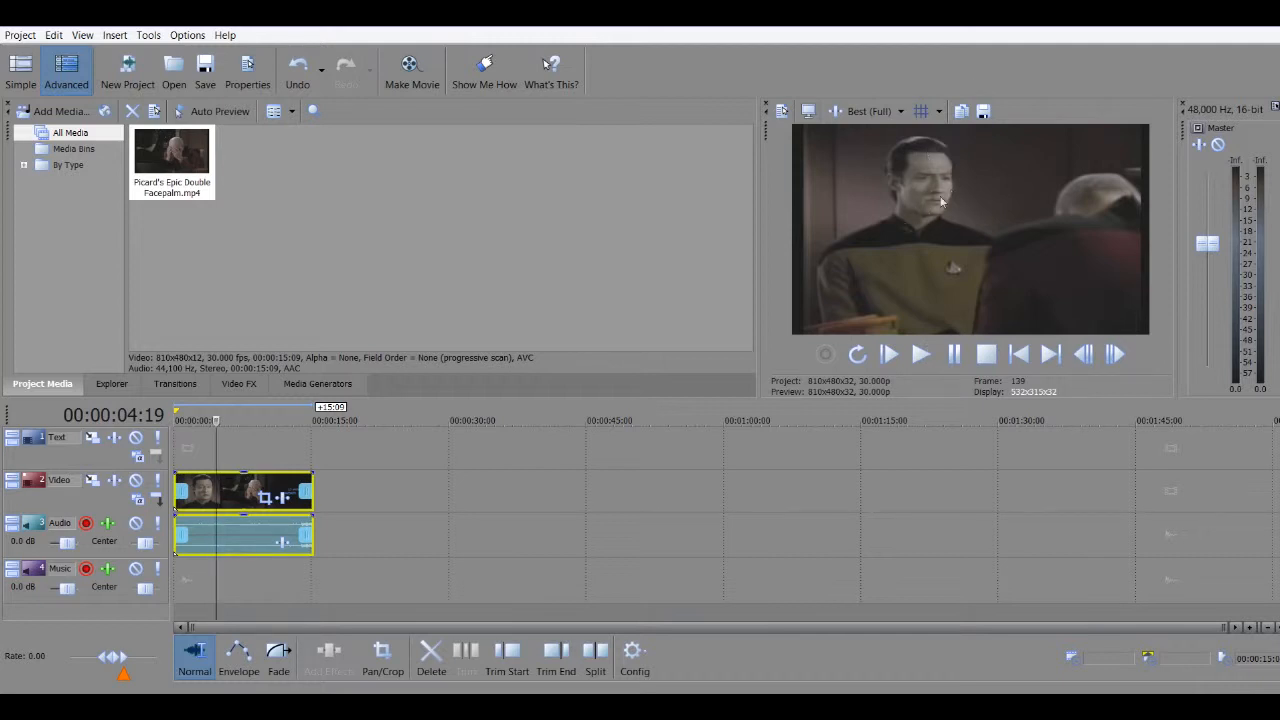
pyautogui.moveTo(692, 300)
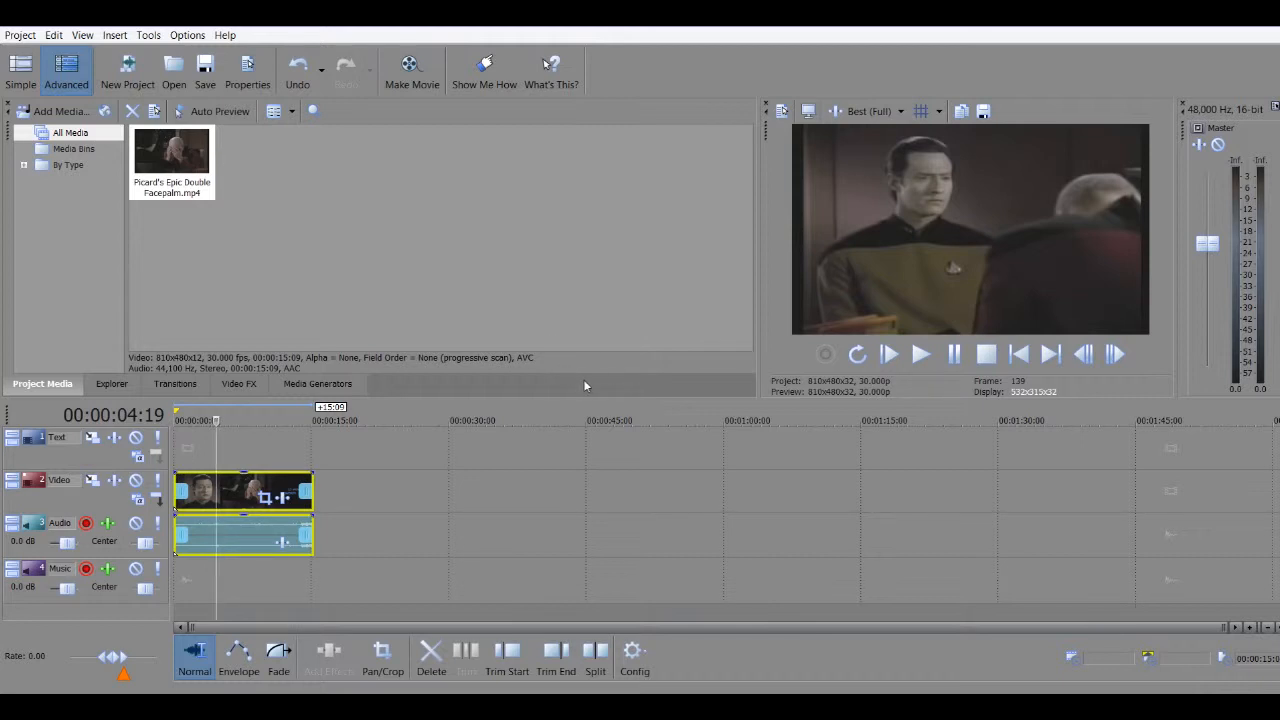
pyautogui.moveTo(636, 390)
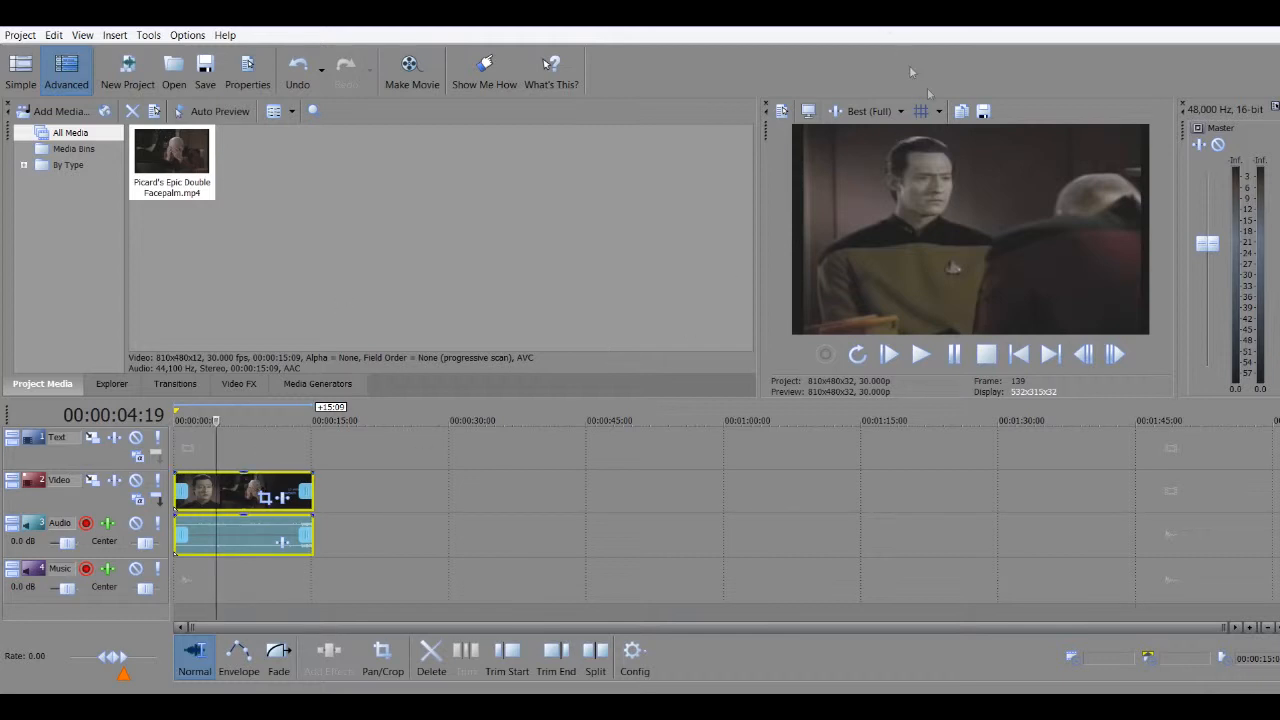
pyautogui.moveTo(960, 112)
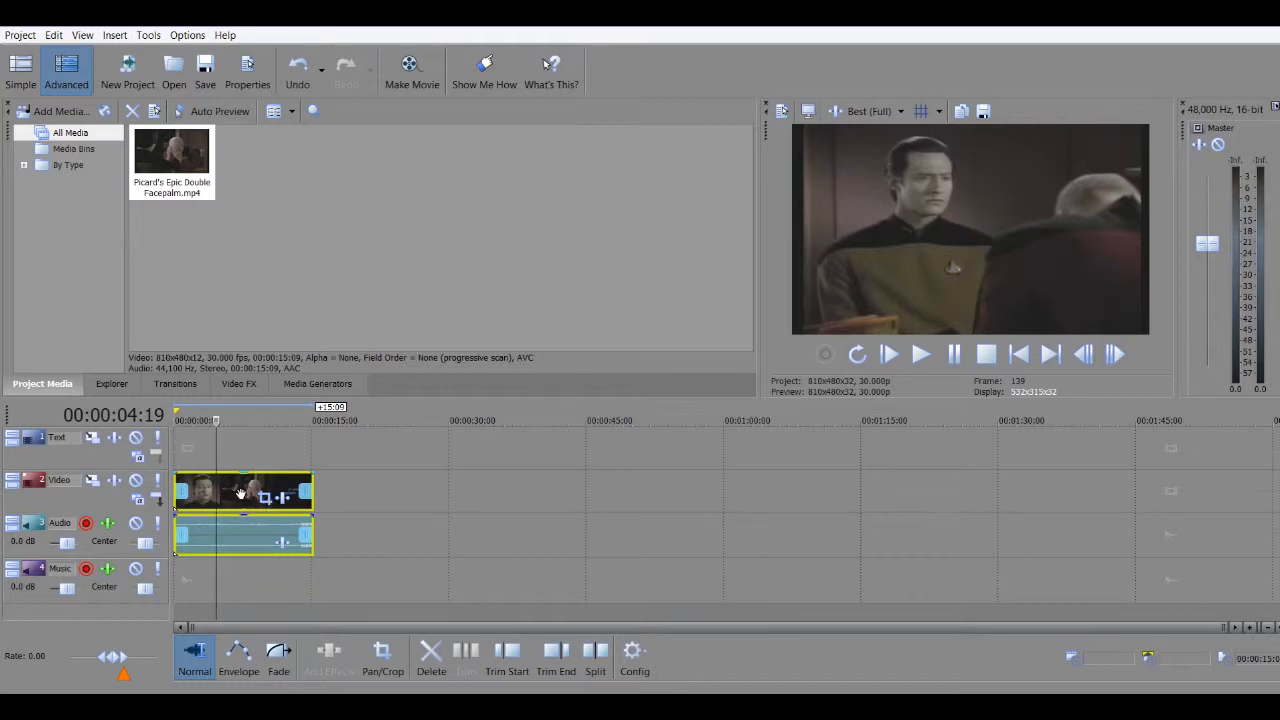
pyautogui.moveTo(236, 508)
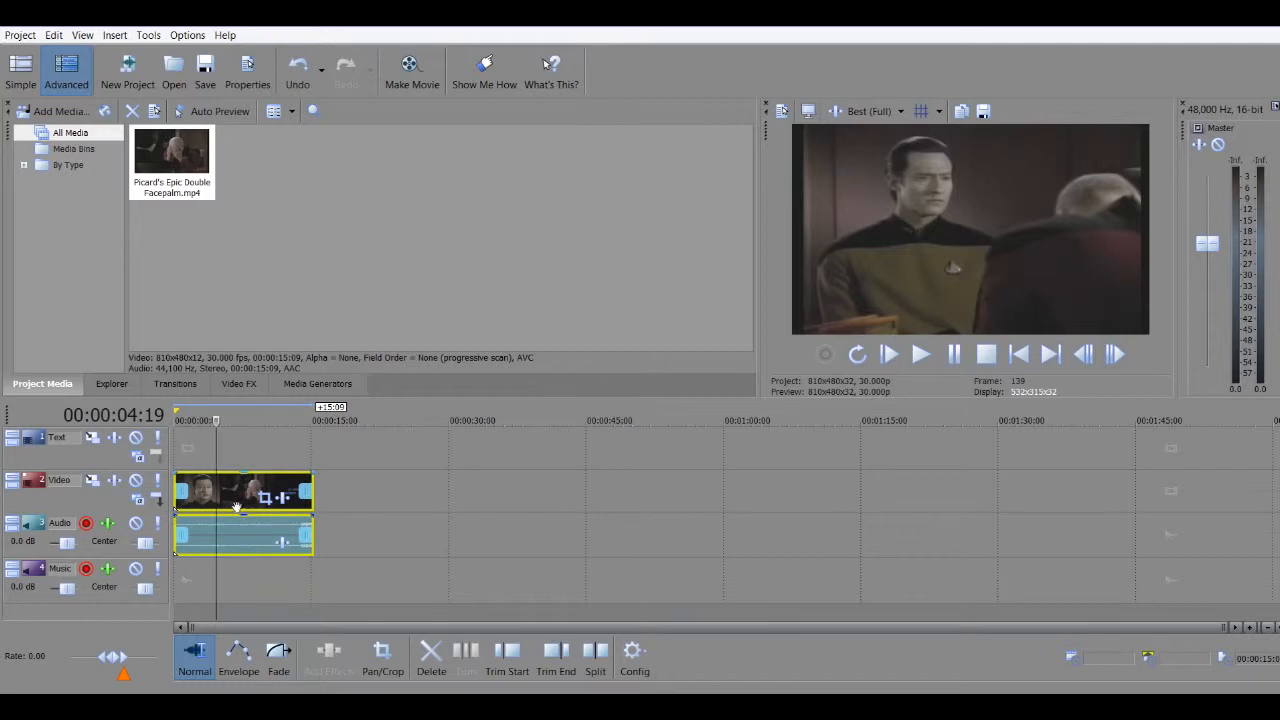
pyautogui.moveTo(60, 480)
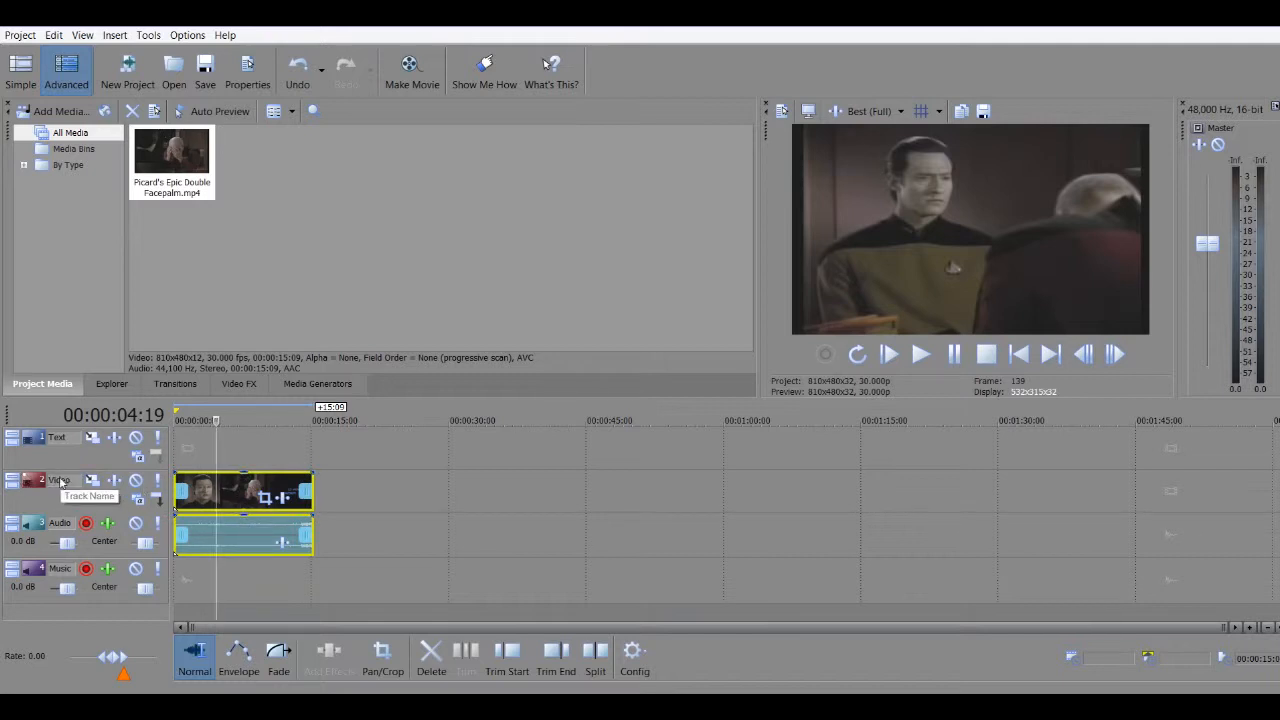
# - Duplicate the video track with its clip and briefly preview the project
pyautogui.rightClick(60, 480)
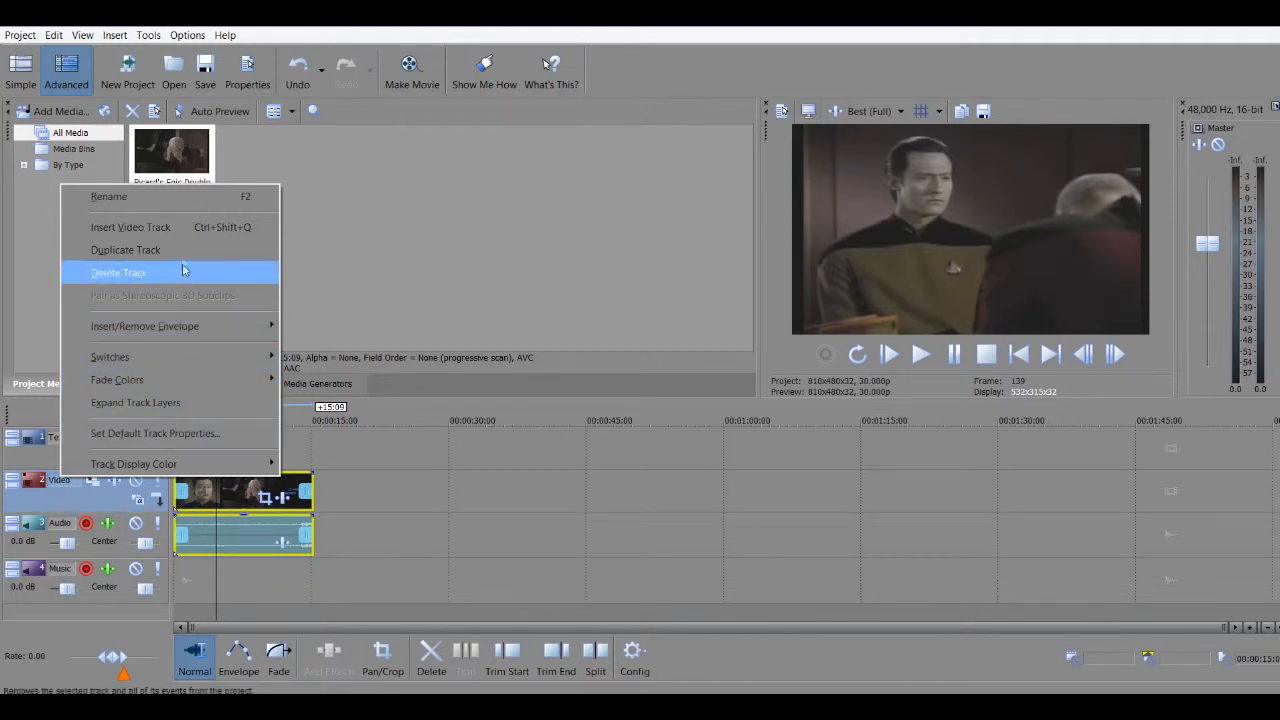
pyautogui.click(126, 248)
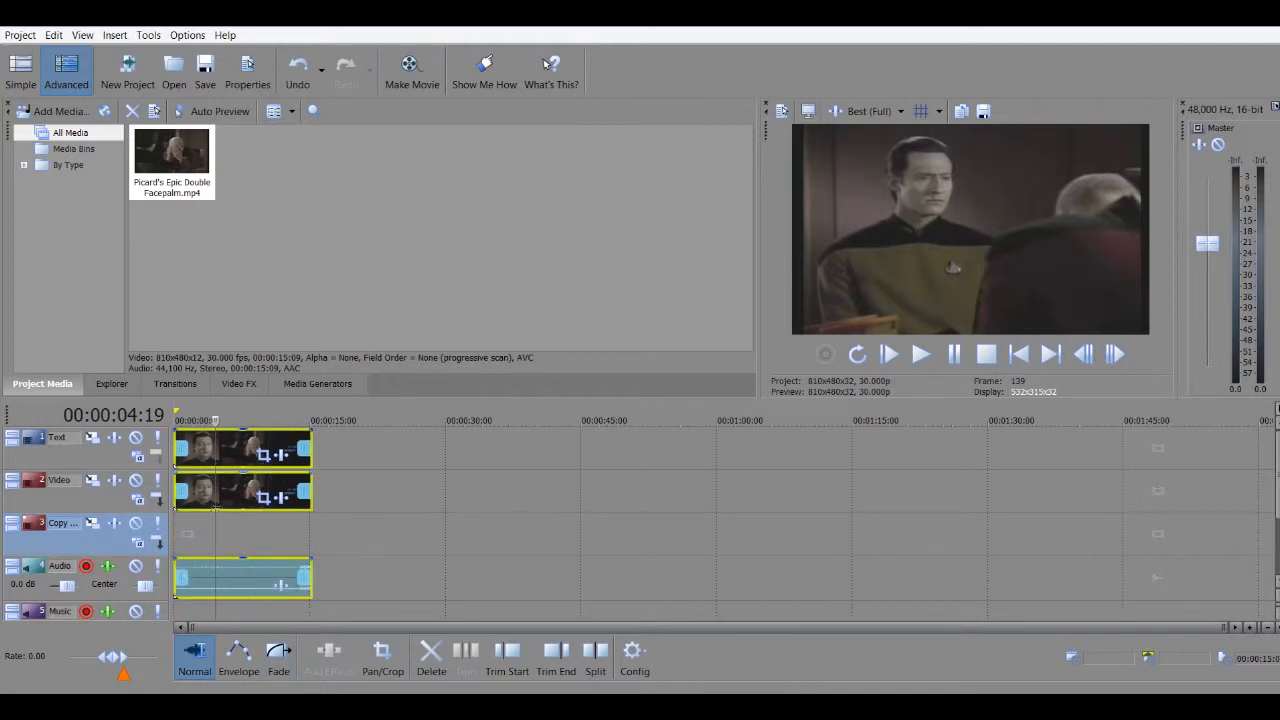
pyautogui.click(920, 352)
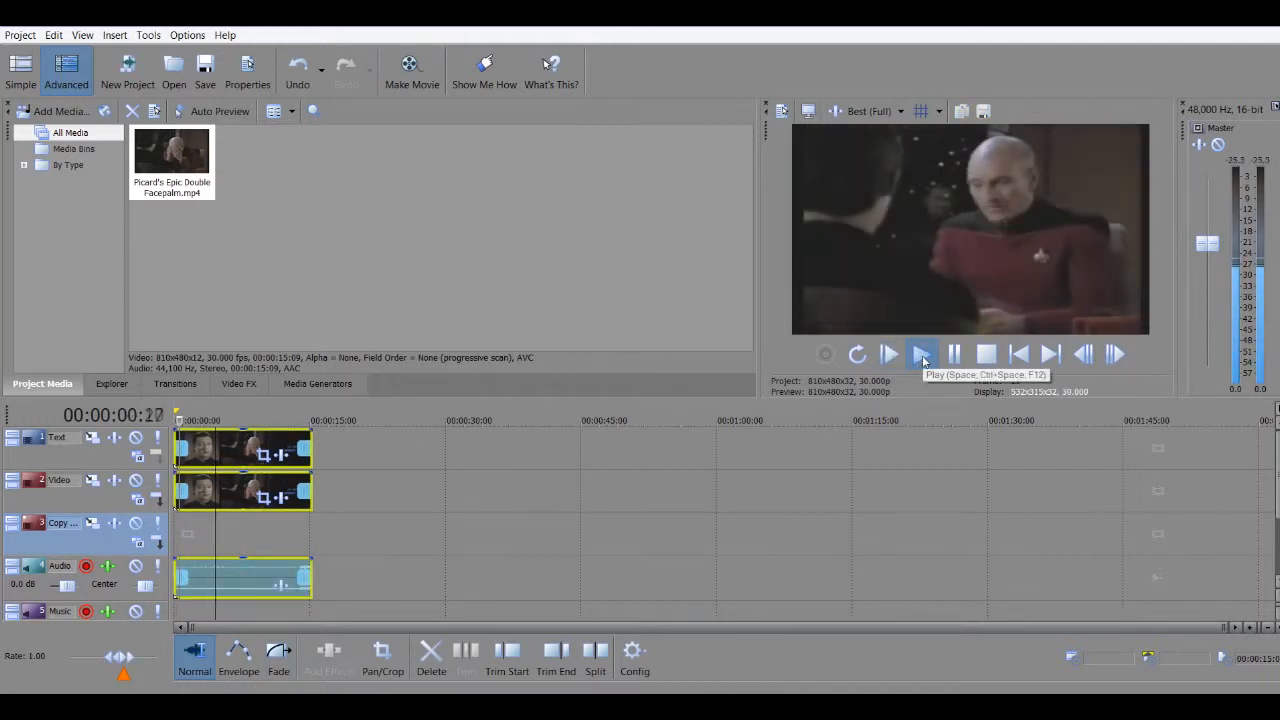
pyautogui.click(888, 352)
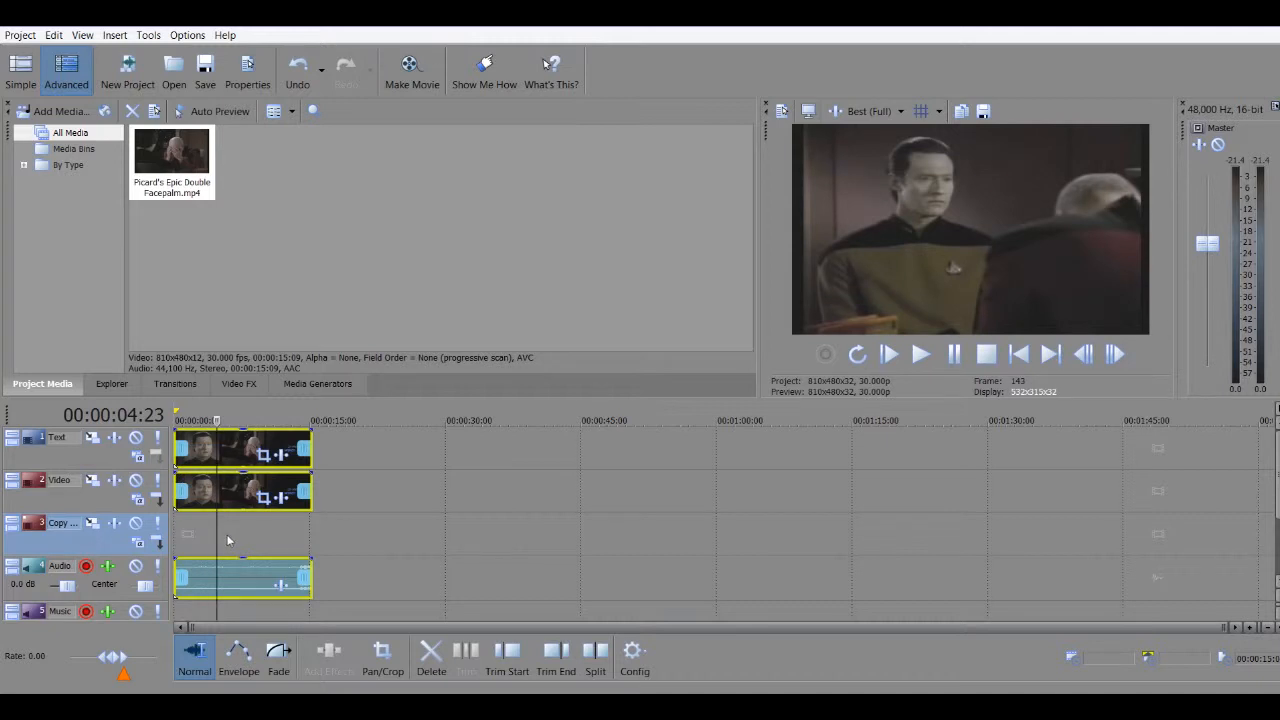
pyautogui.moveTo(248, 536)
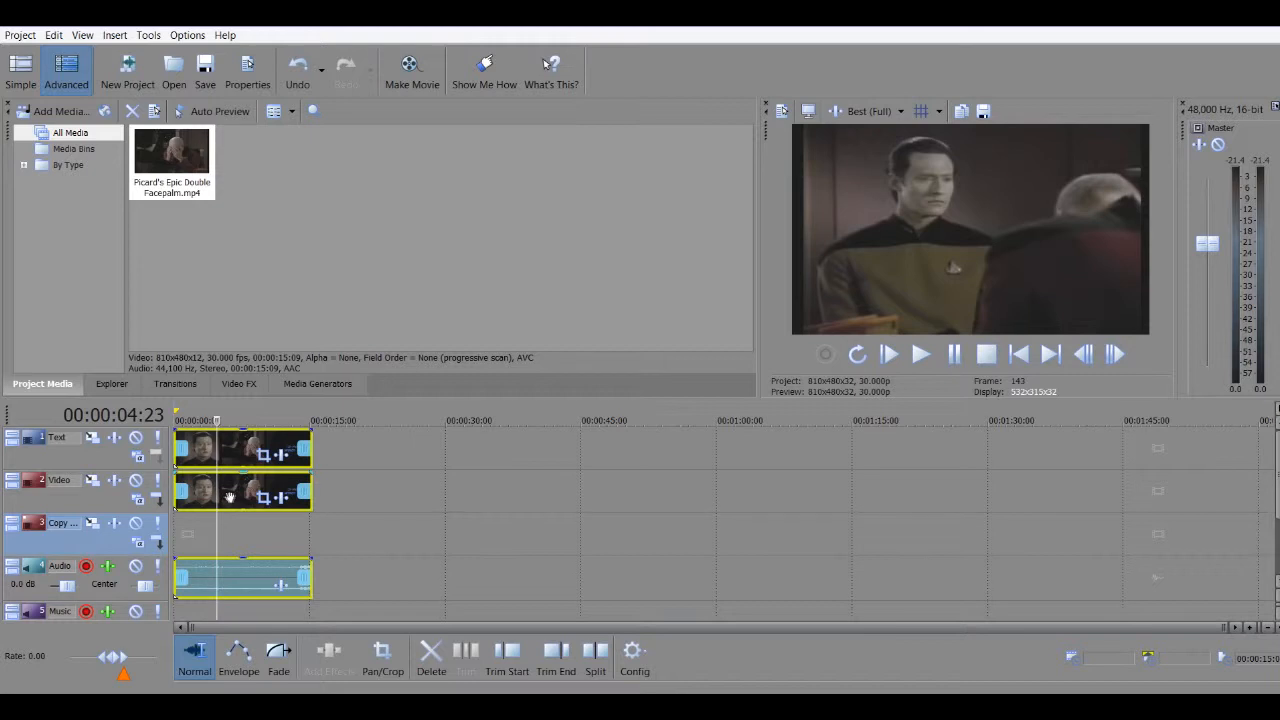
pyautogui.moveTo(196, 496)
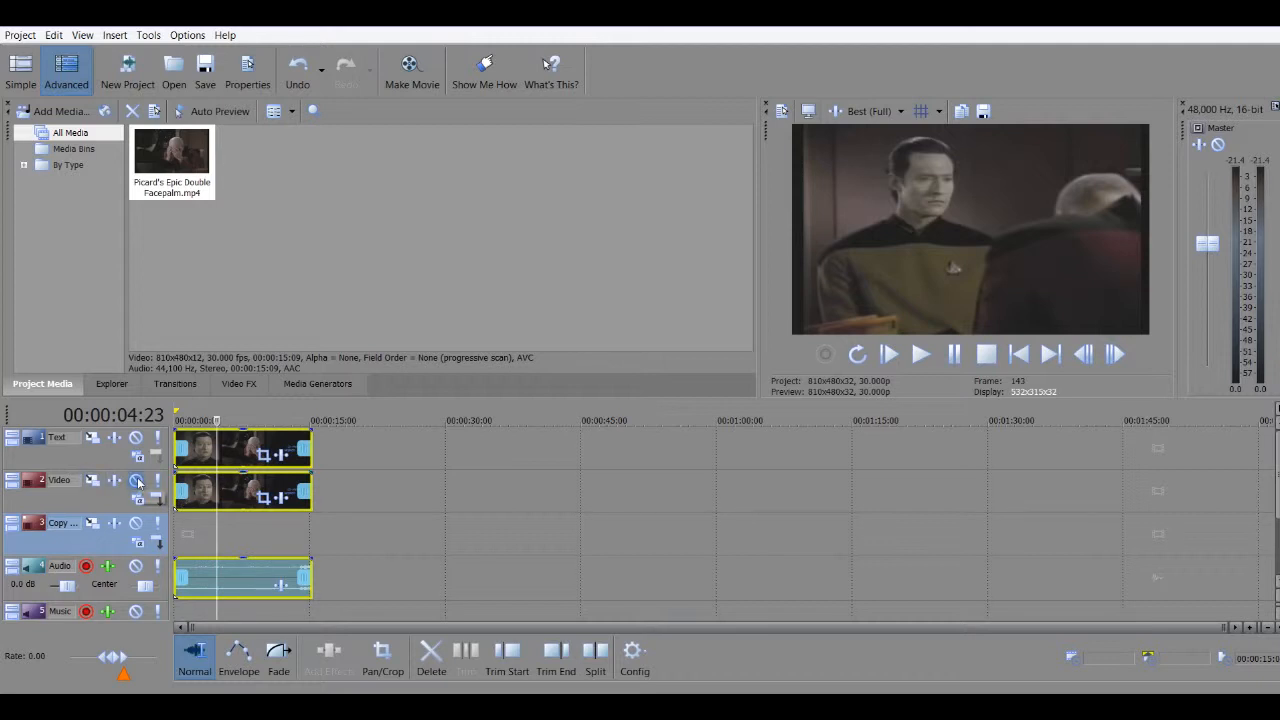
# - Select the clip on the track as the target for an effect
pyautogui.click(136, 482)
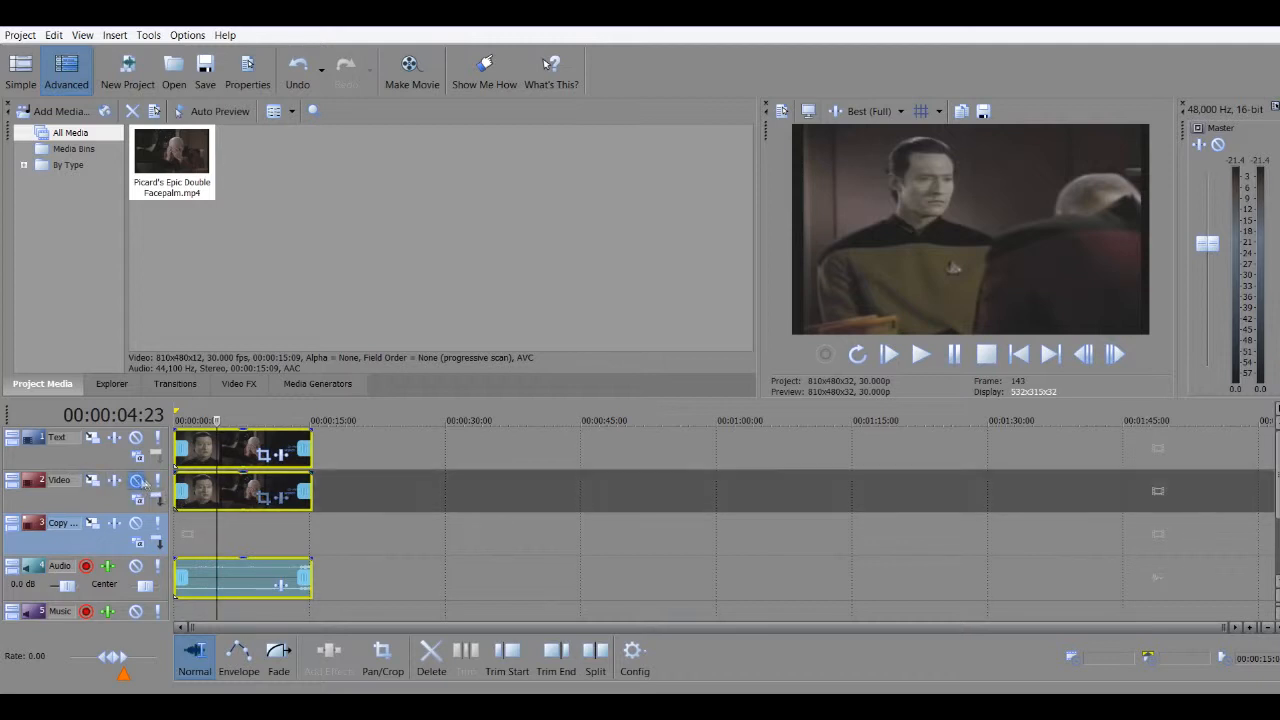
pyautogui.moveTo(264, 448)
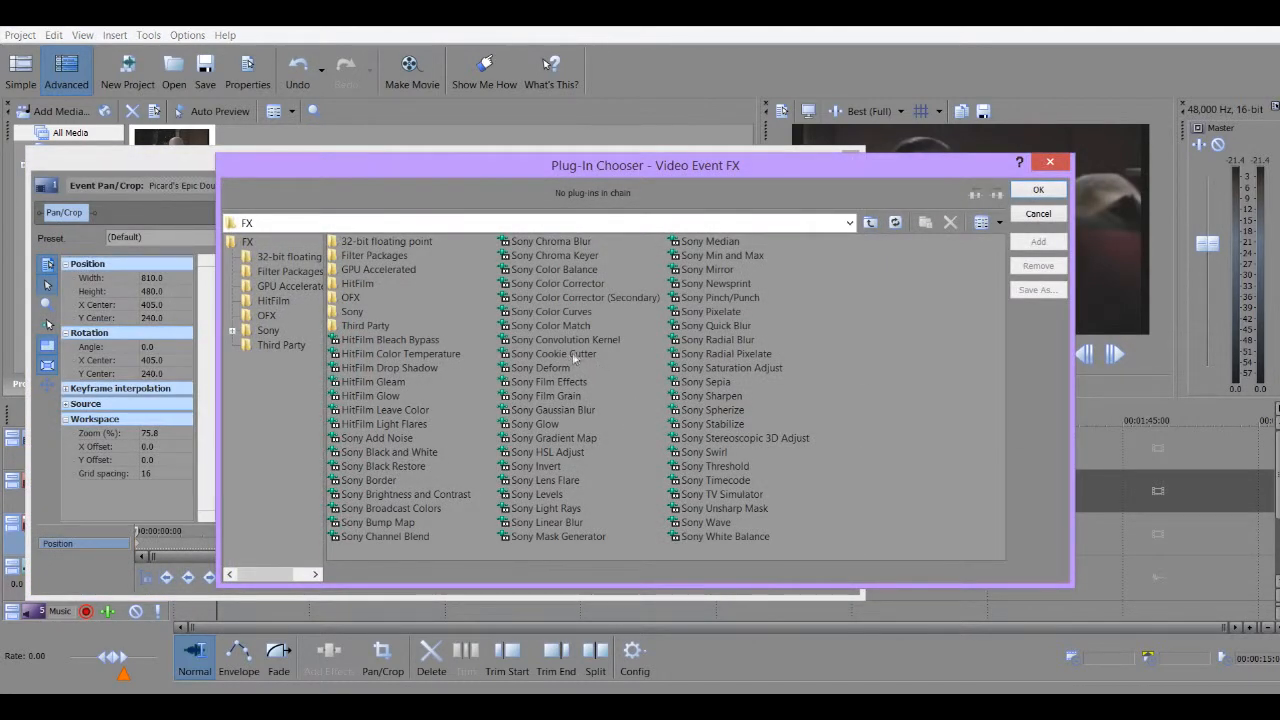
# - Add the Sony Cookie Cutter effect to the clip from the Plug-In Chooser
pyautogui.click(552, 352)
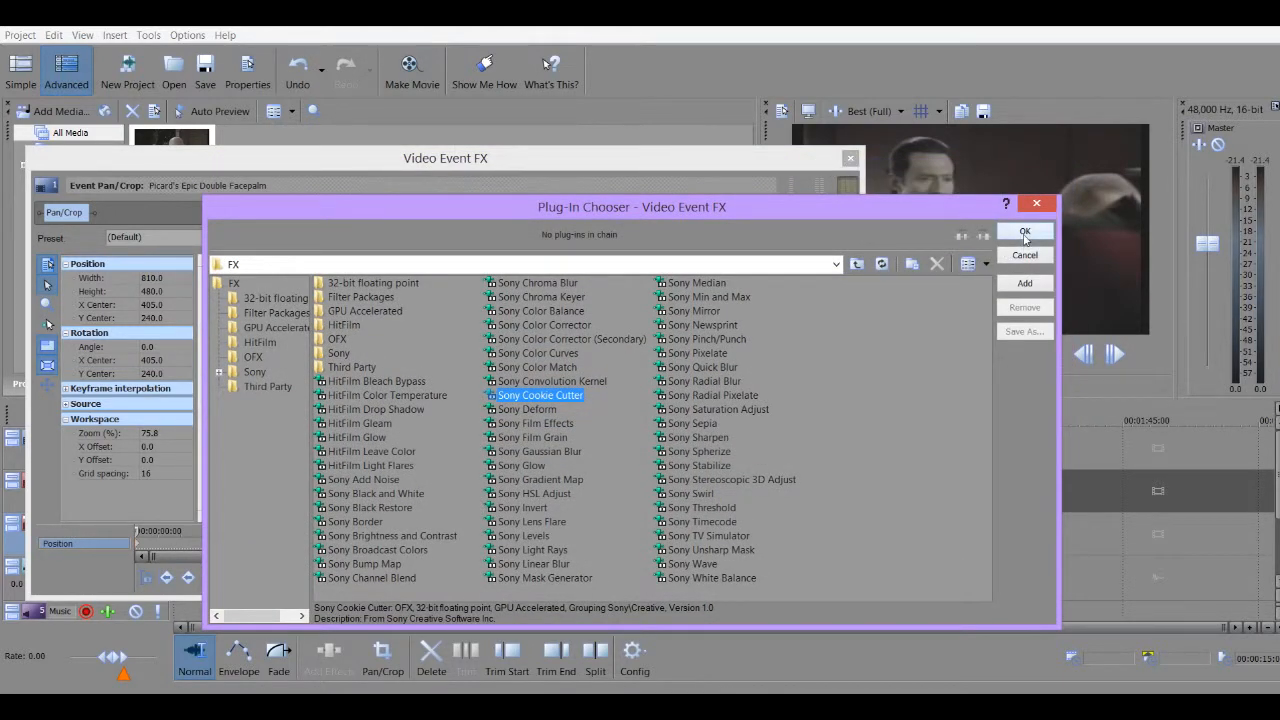
pyautogui.click(1024, 234)
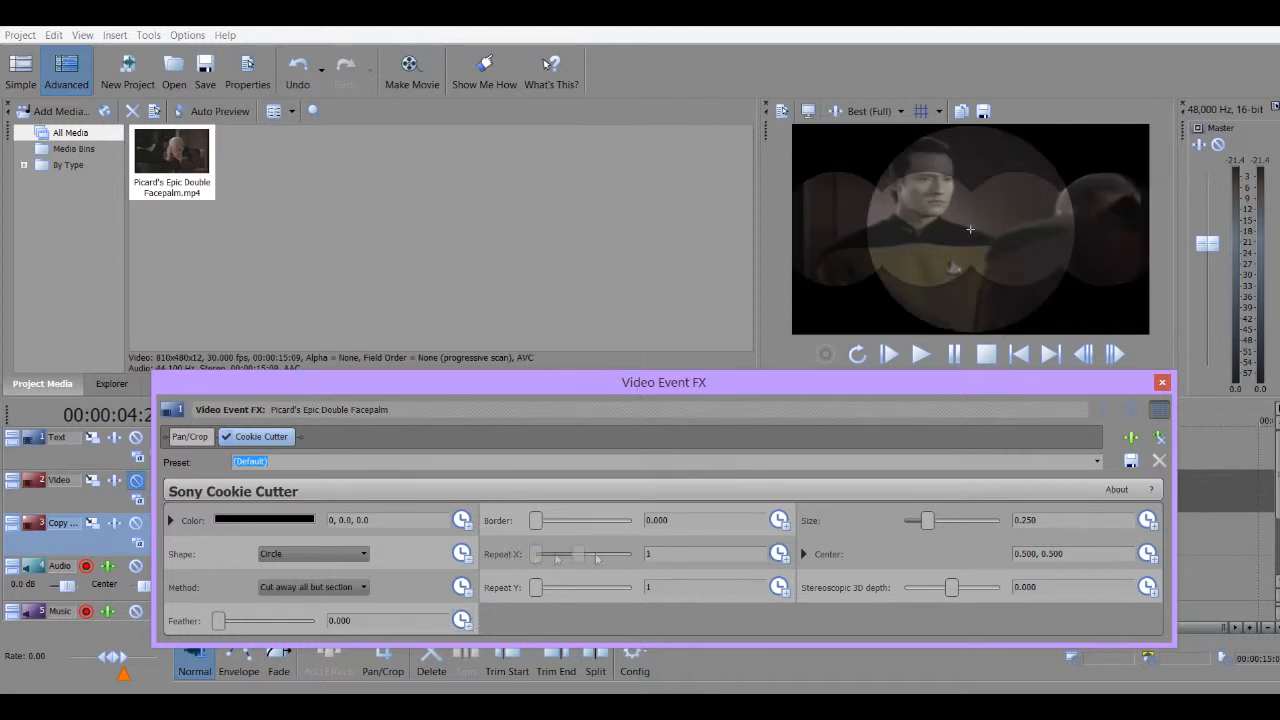
# - Try Repeat X and Feather on the Cookie Cutter, then reset to one unfeathered circle
pyautogui.moveTo(538, 554); pyautogui.dragTo(628, 554)
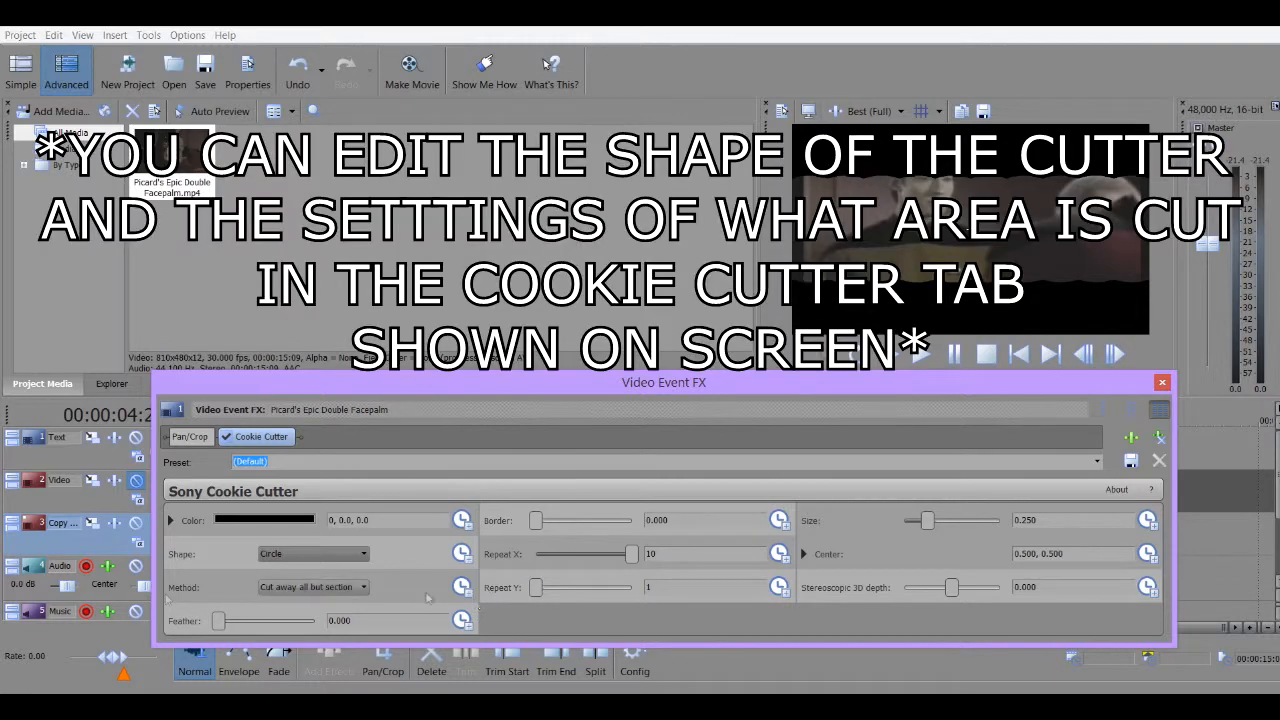
pyautogui.moveTo(218, 620); pyautogui.dragTo(292, 620)
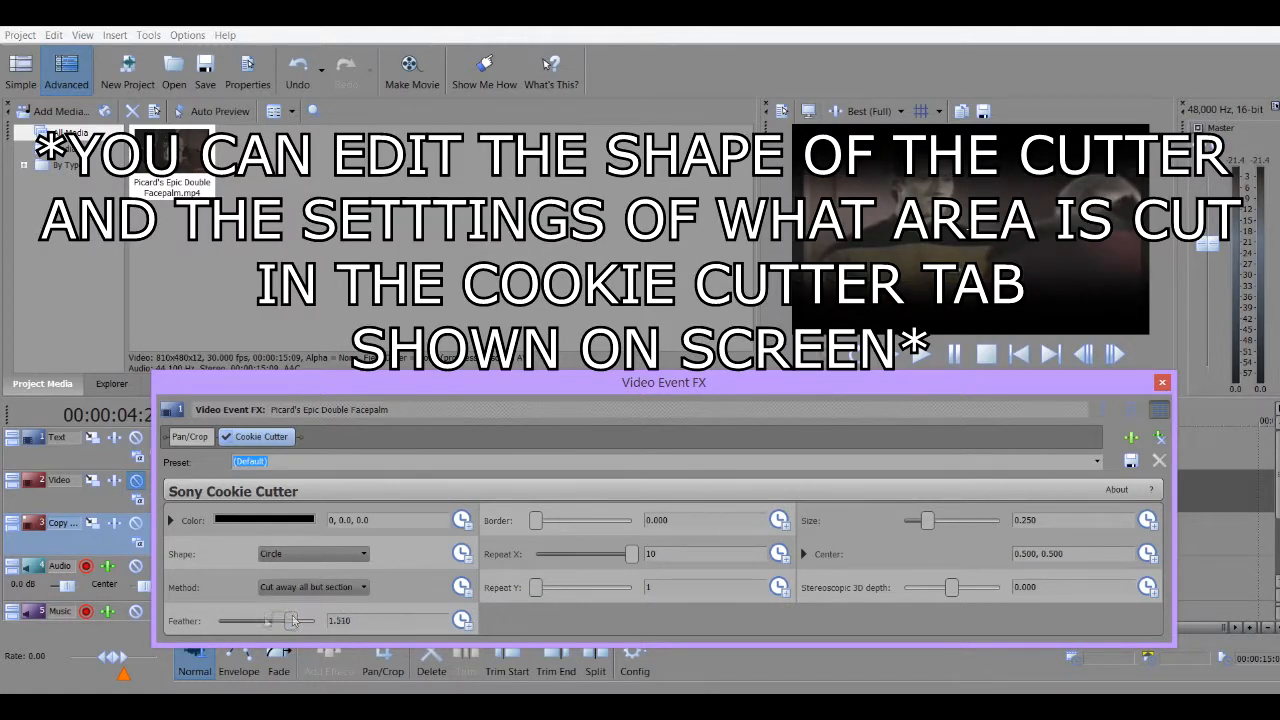
pyautogui.moveTo(292, 620); pyautogui.dragTo(220, 620)
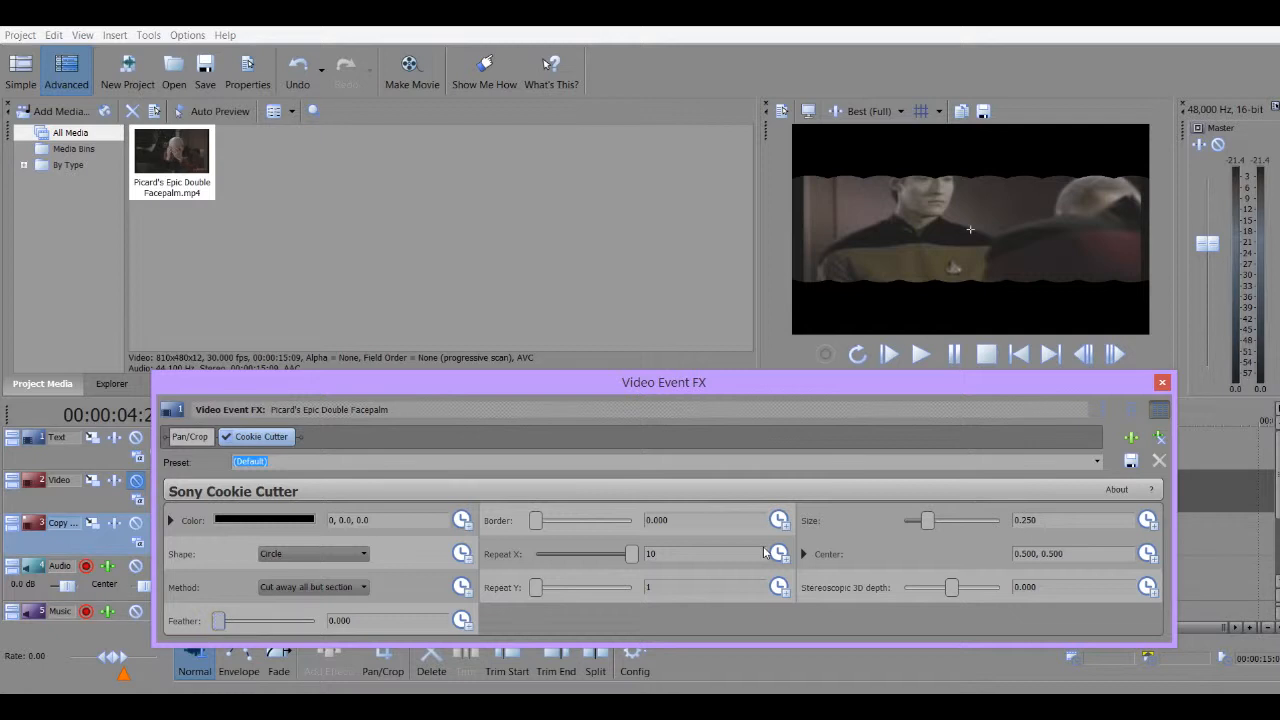
pyautogui.moveTo(956, 206)
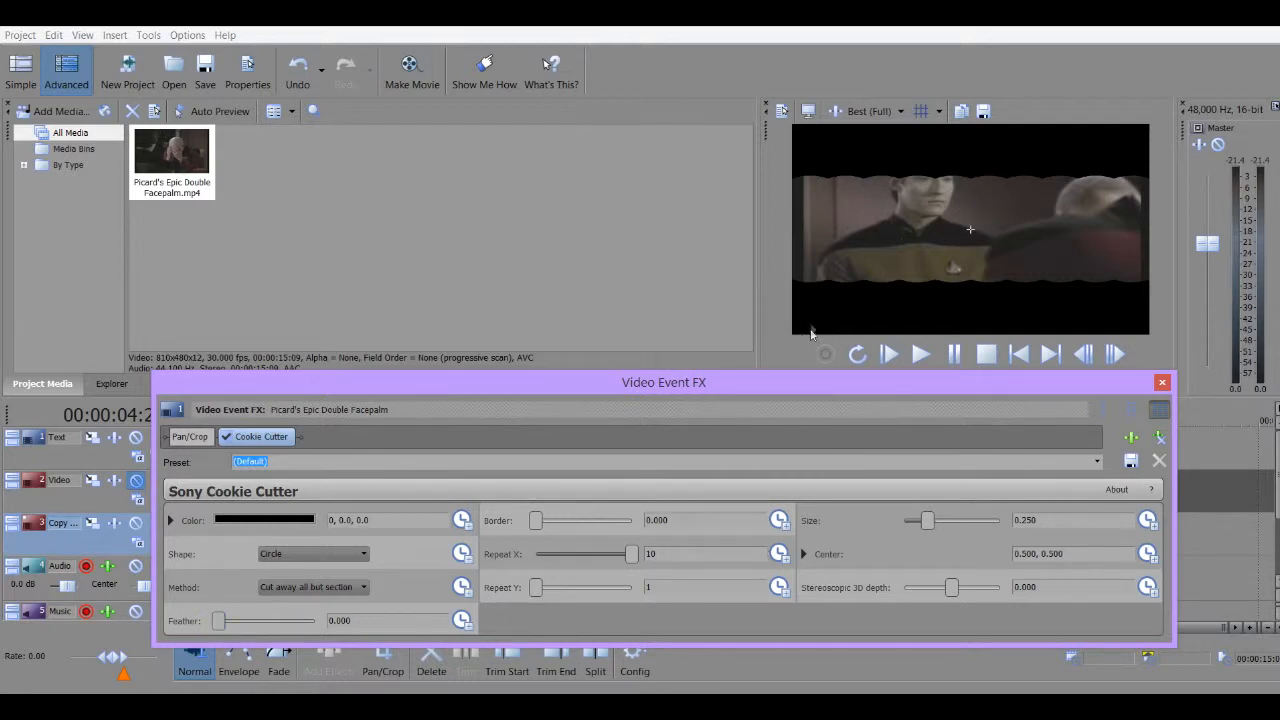
pyautogui.moveTo(824, 170)
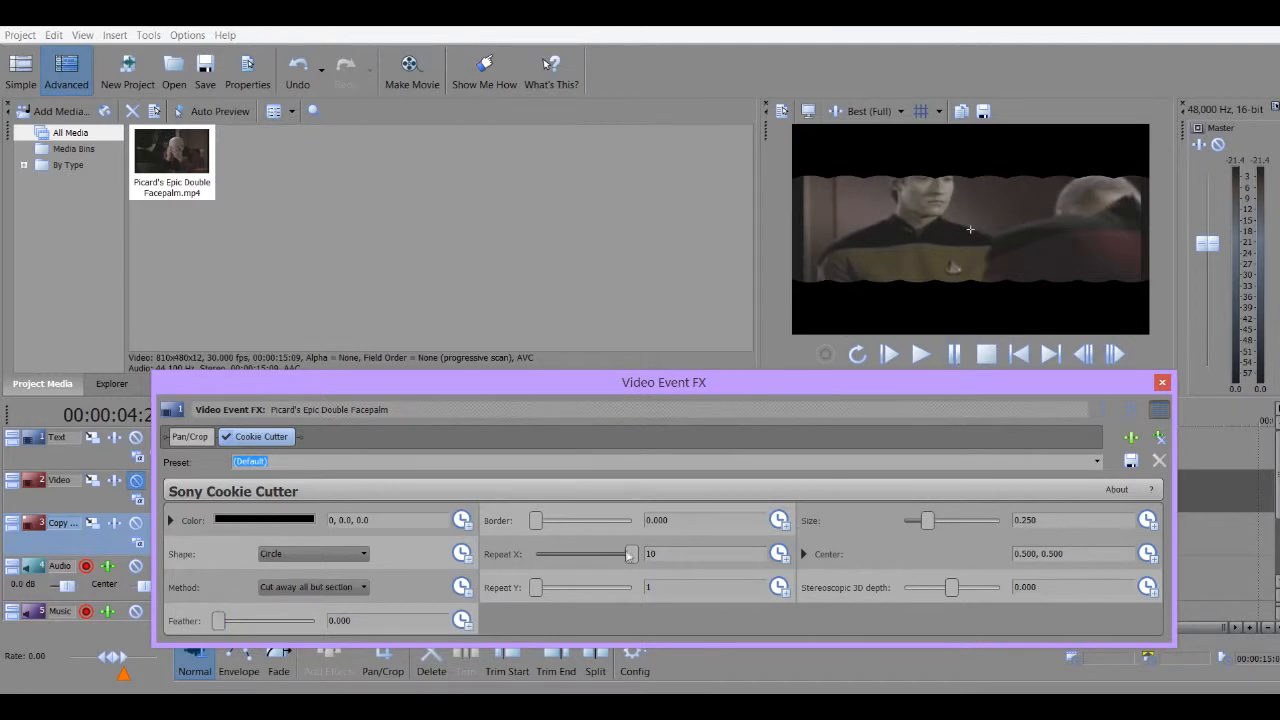
pyautogui.moveTo(630, 554); pyautogui.dragTo(536, 554)
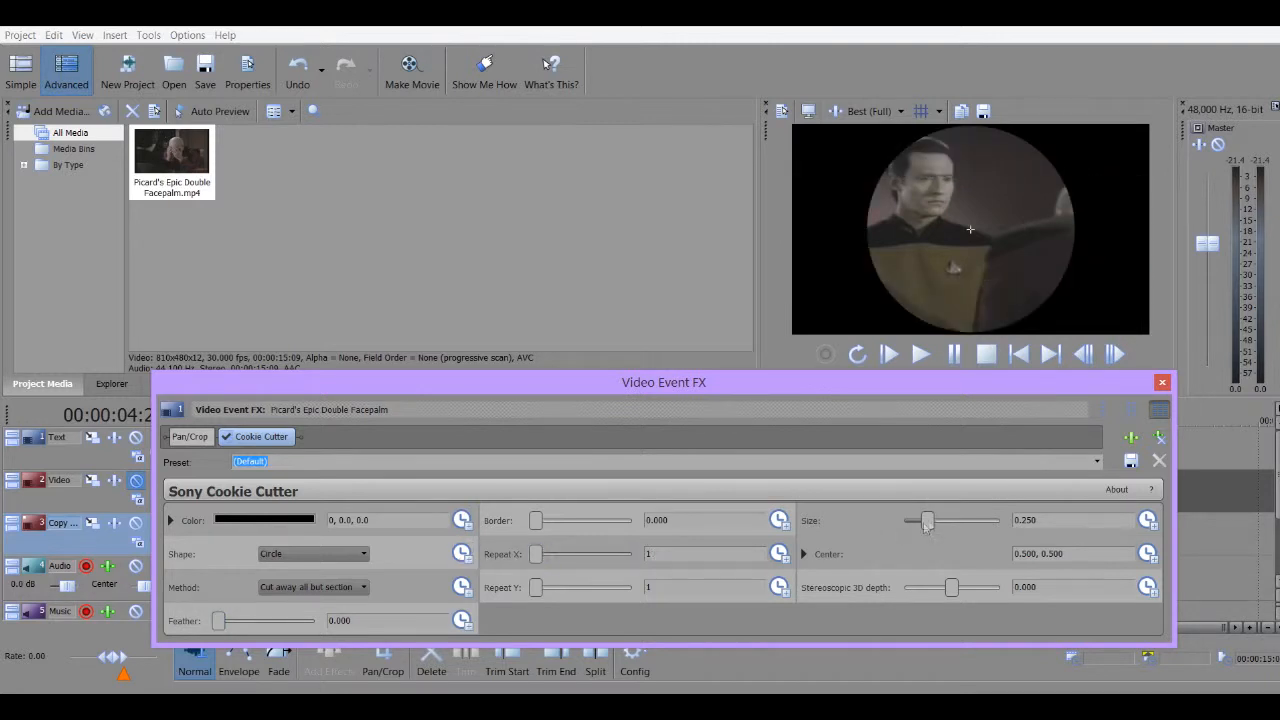
pyautogui.moveTo(924, 520); pyautogui.dragTo(920, 520)
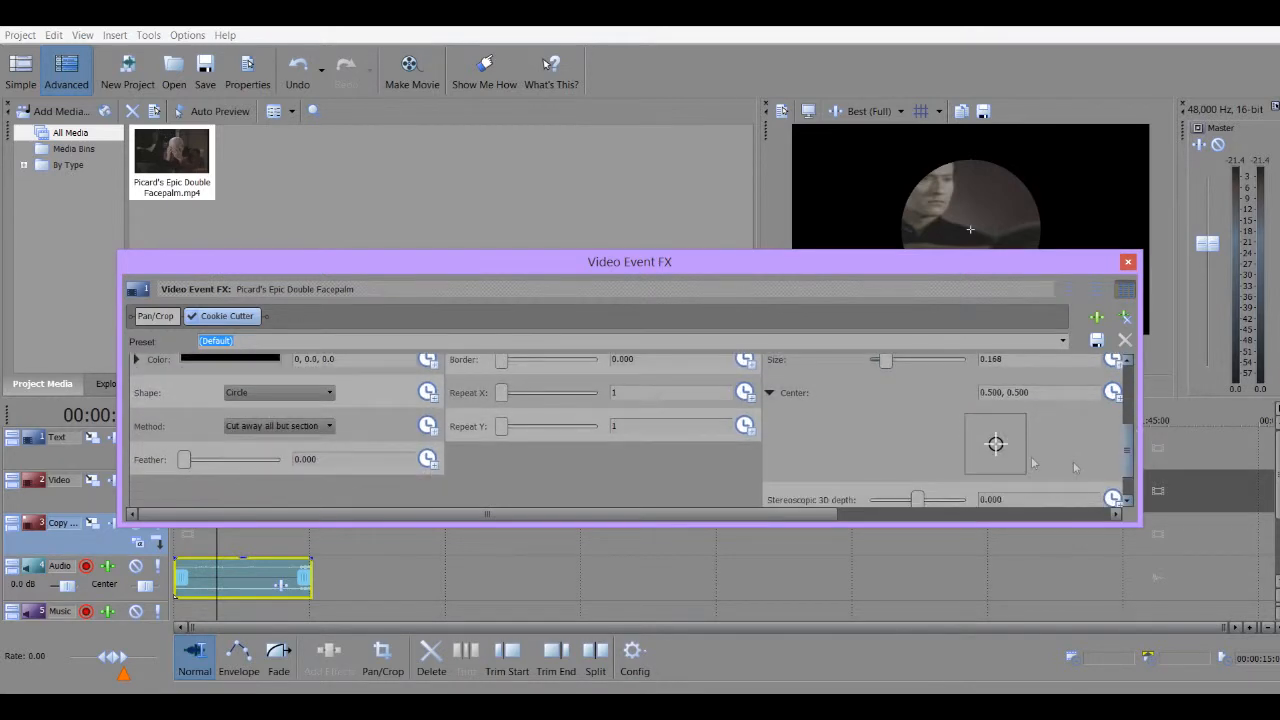
# - Shrink and re-center the Cookie Cutter circle to cover just the character's face
pyautogui.moveTo(996, 444); pyautogui.dragTo(982, 422)
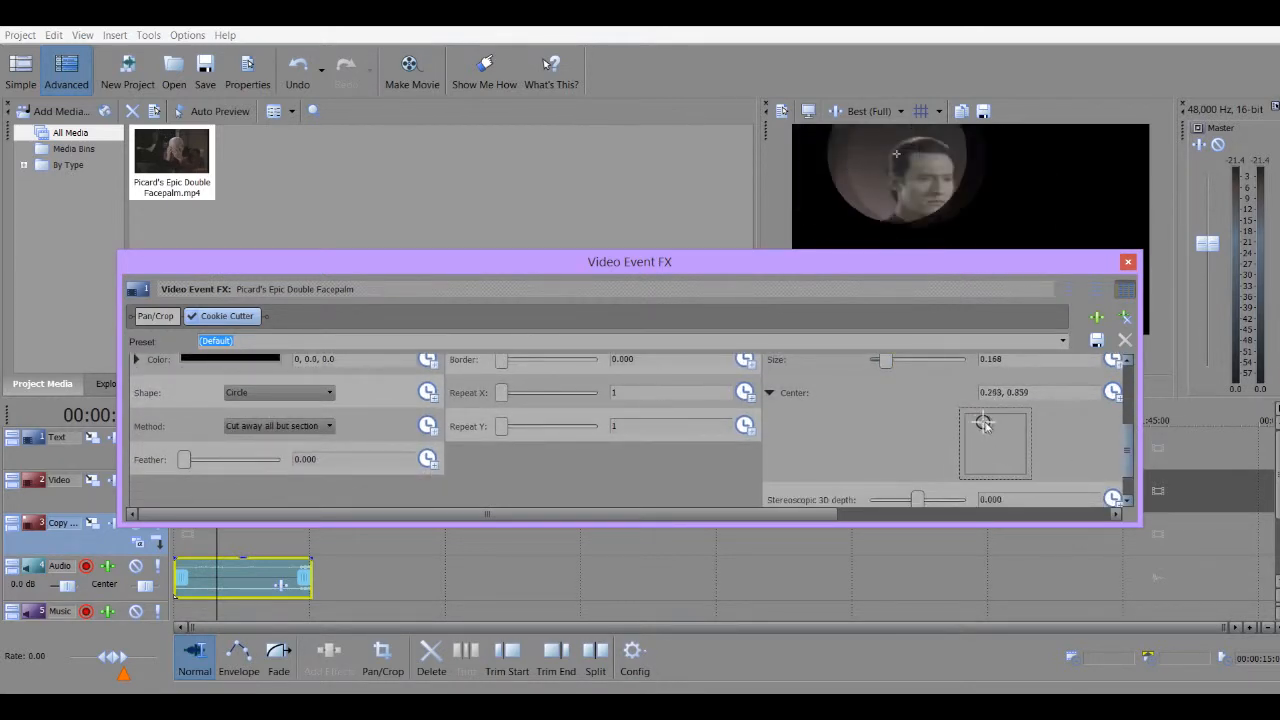
pyautogui.moveTo(982, 420); pyautogui.dragTo(988, 430)
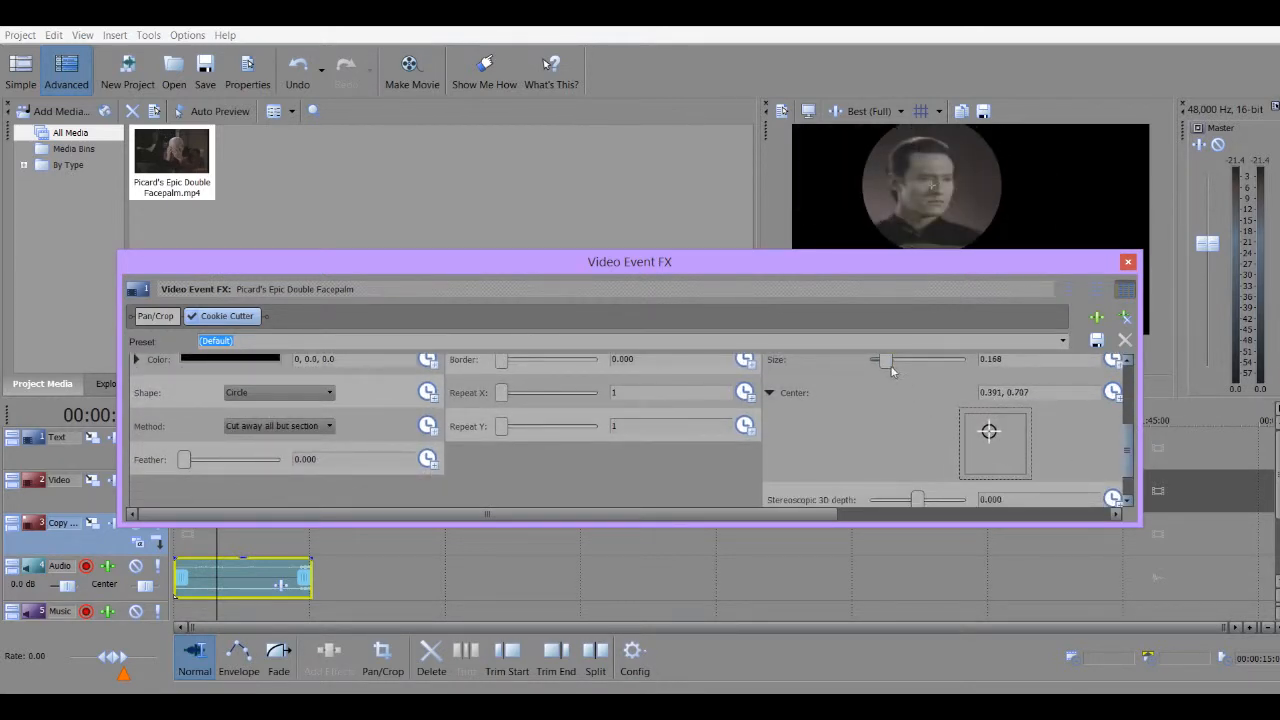
pyautogui.moveTo(878, 360); pyautogui.dragTo(916, 360)
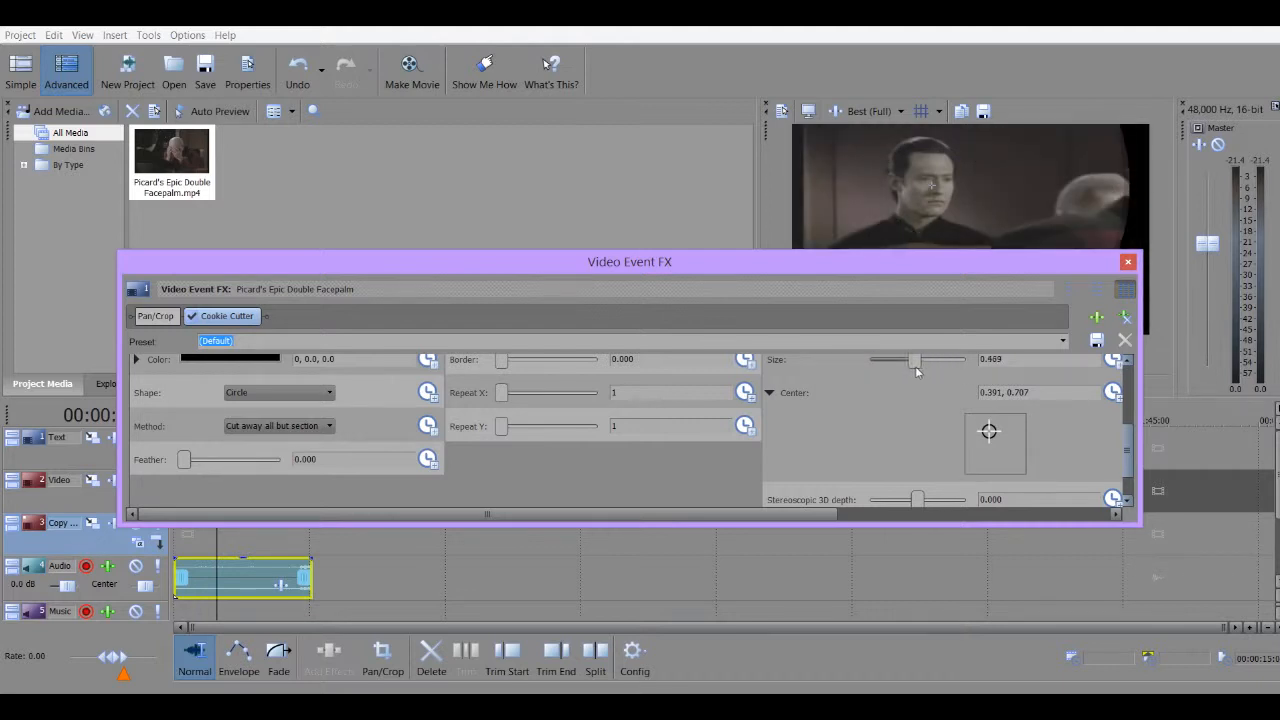
pyautogui.moveTo(916, 360); pyautogui.dragTo(878, 360)
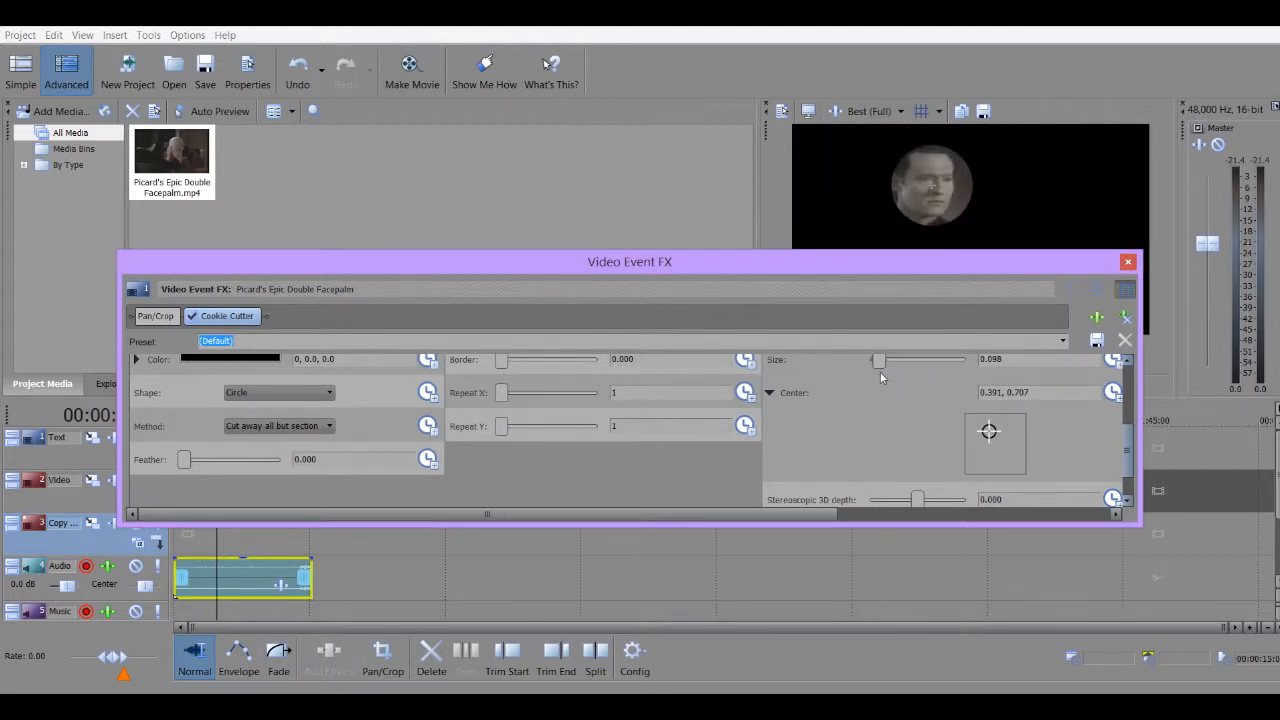
pyautogui.moveTo(988, 432); pyautogui.dragTo(984, 428)
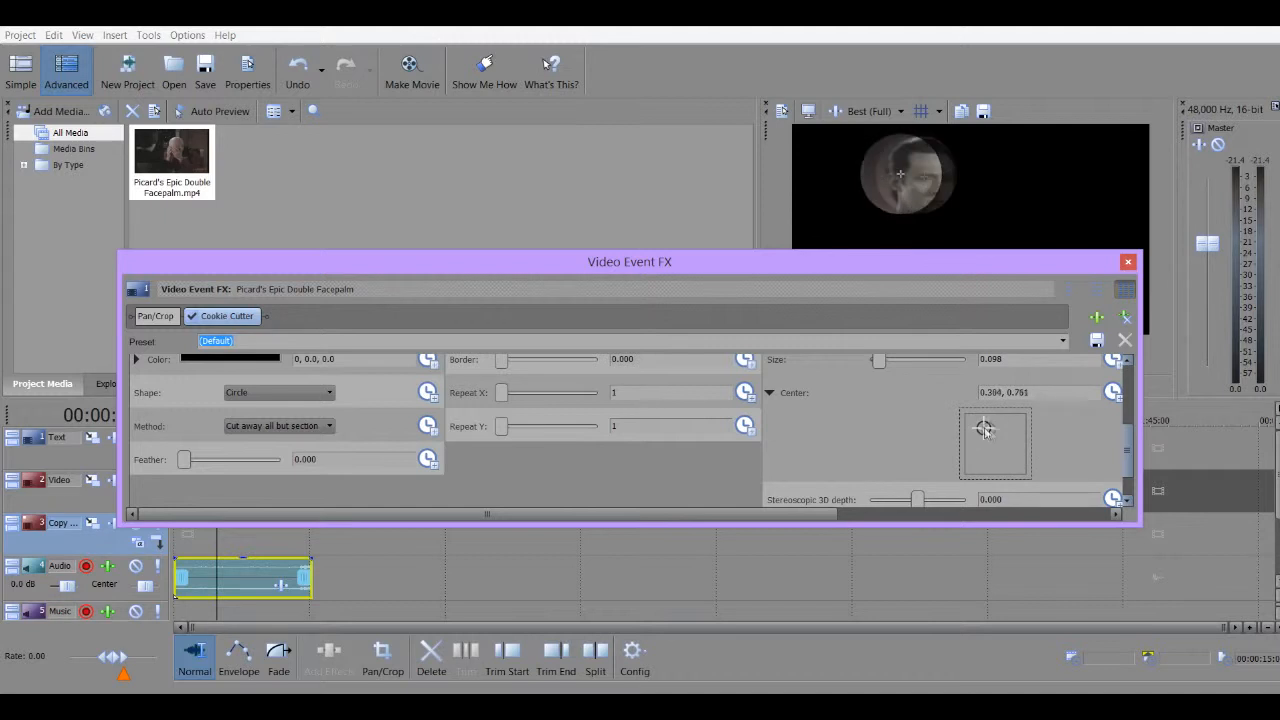
pyautogui.moveTo(984, 430); pyautogui.dragTo(988, 430)
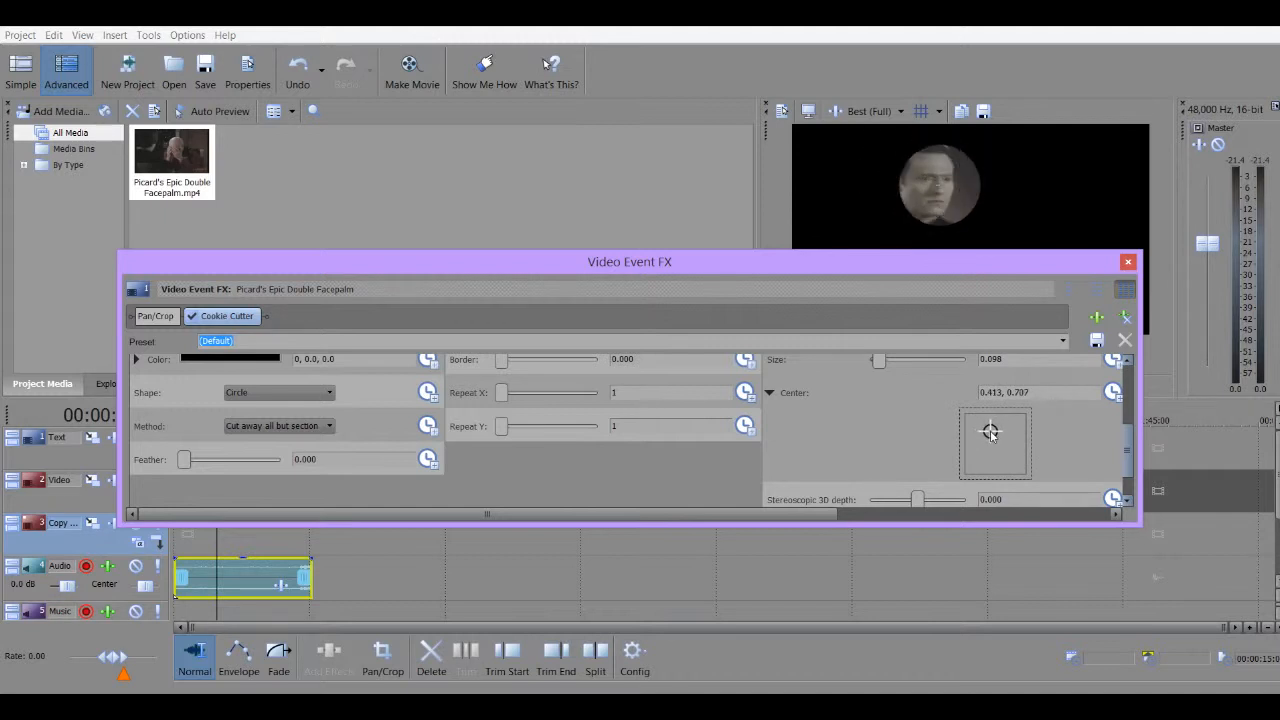
pyautogui.moveTo(990, 432); pyautogui.dragTo(988, 430)
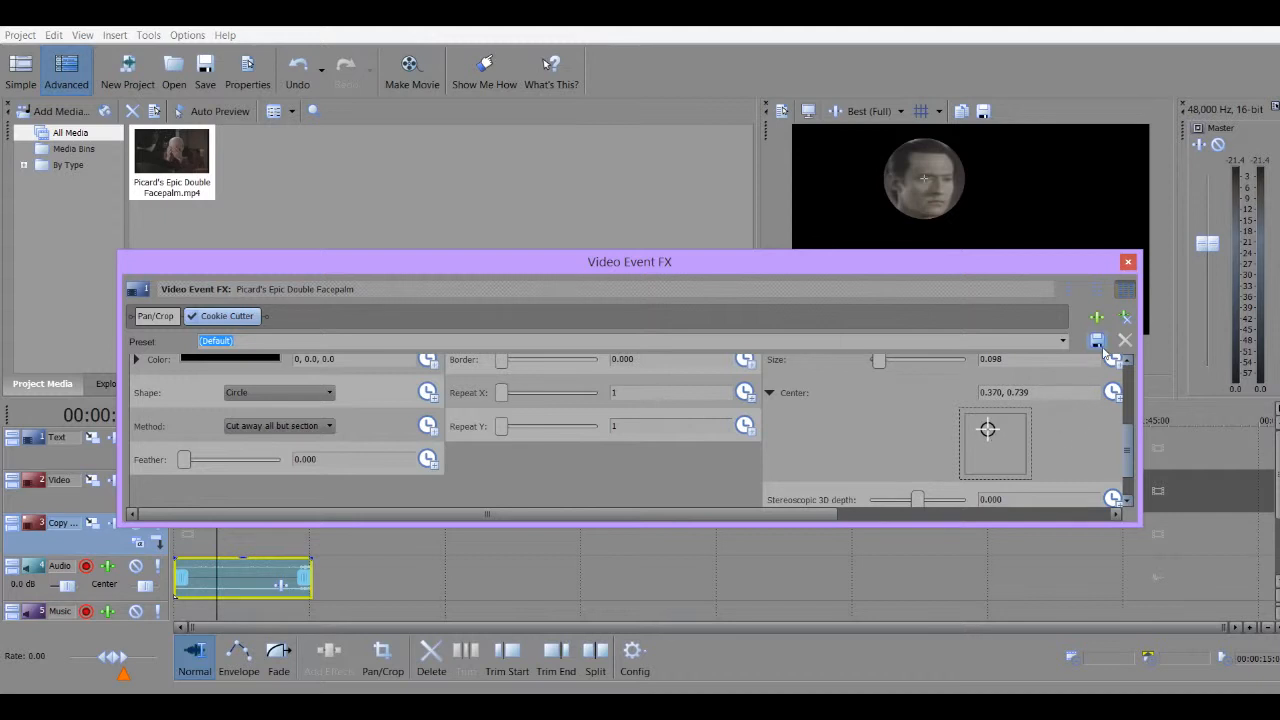
pyautogui.click(1128, 260)
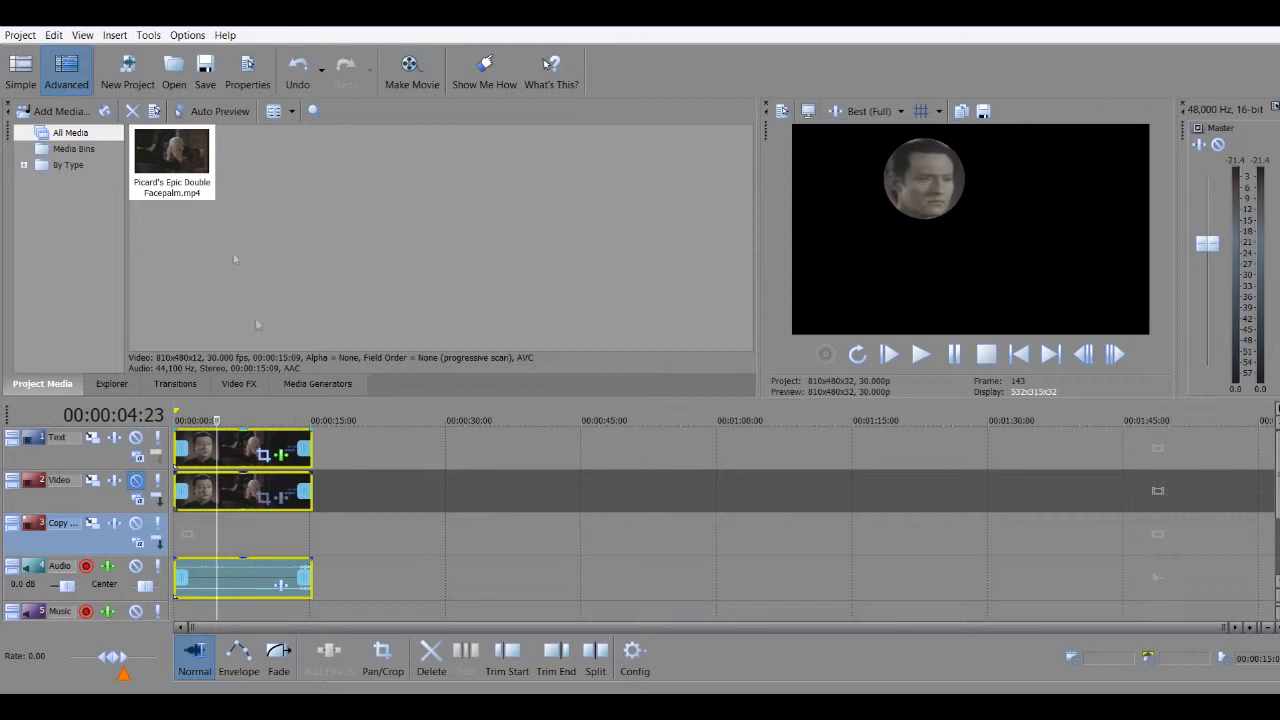
# - Browse the Video FX library, previewing the Black and White and Gaussian Blur presets
pyautogui.click(176, 384)
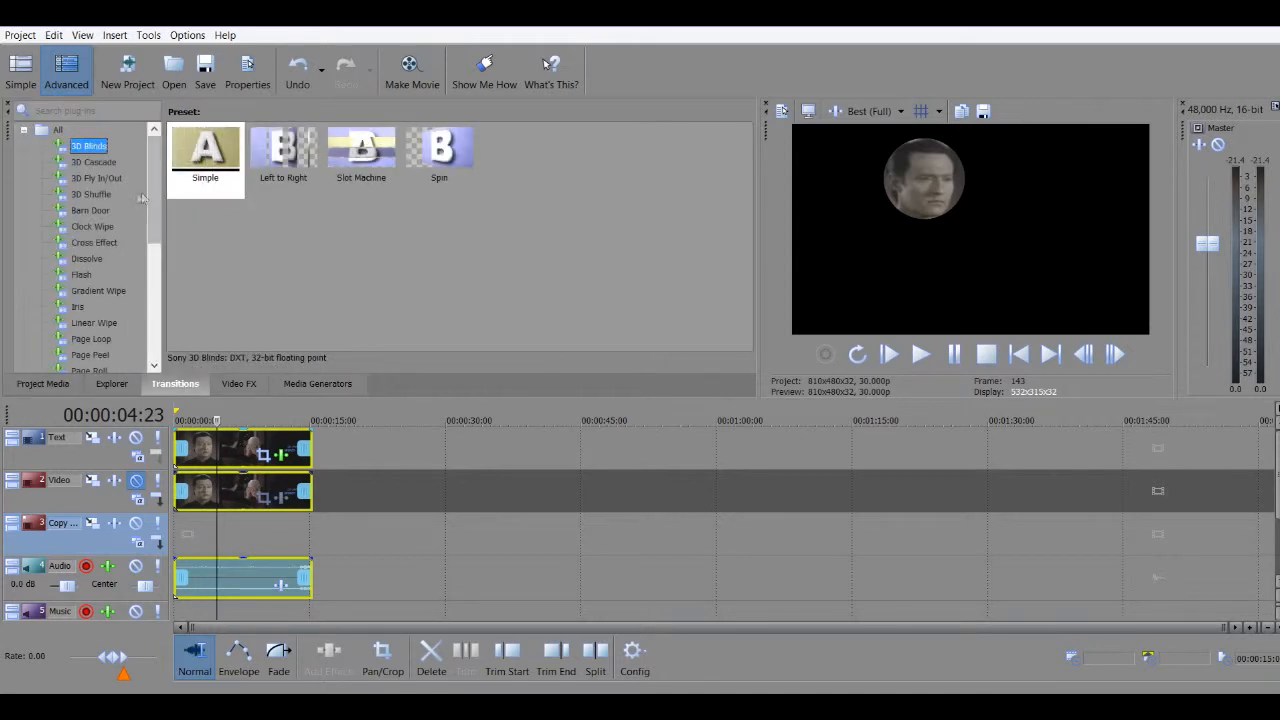
pyautogui.click(238, 384)
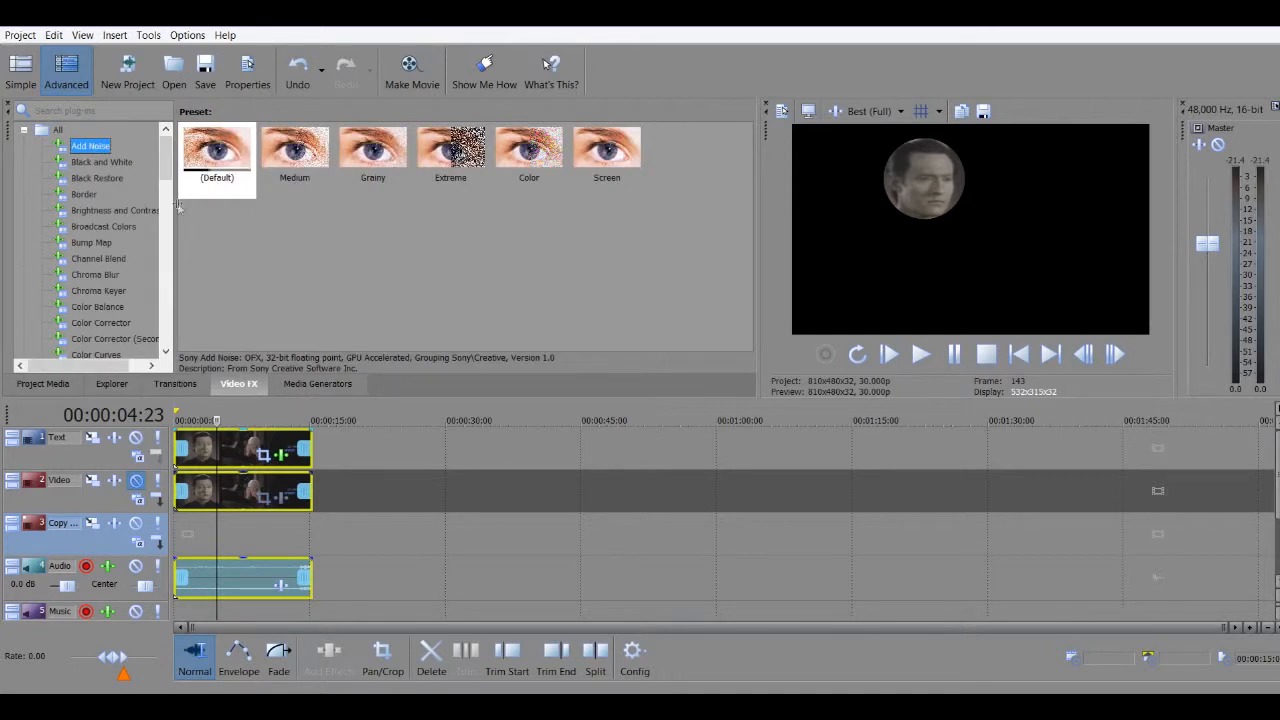
pyautogui.moveTo(116, 210)
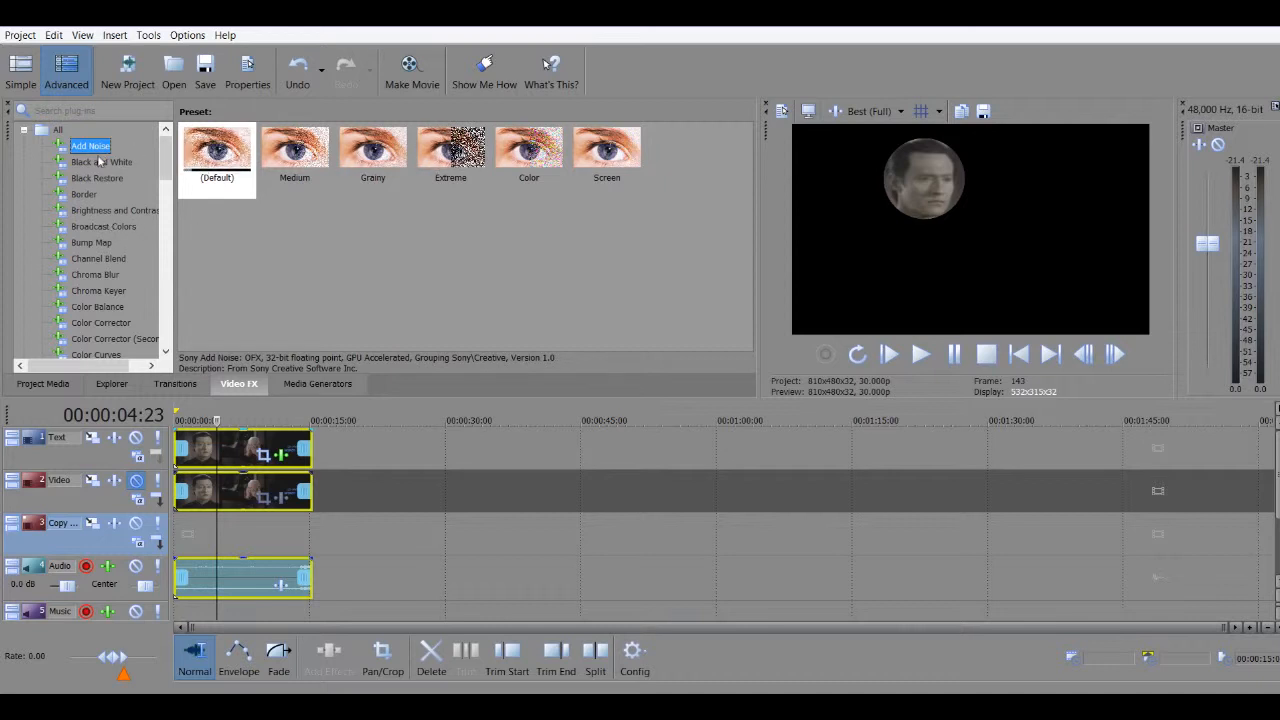
pyautogui.click(100, 160)
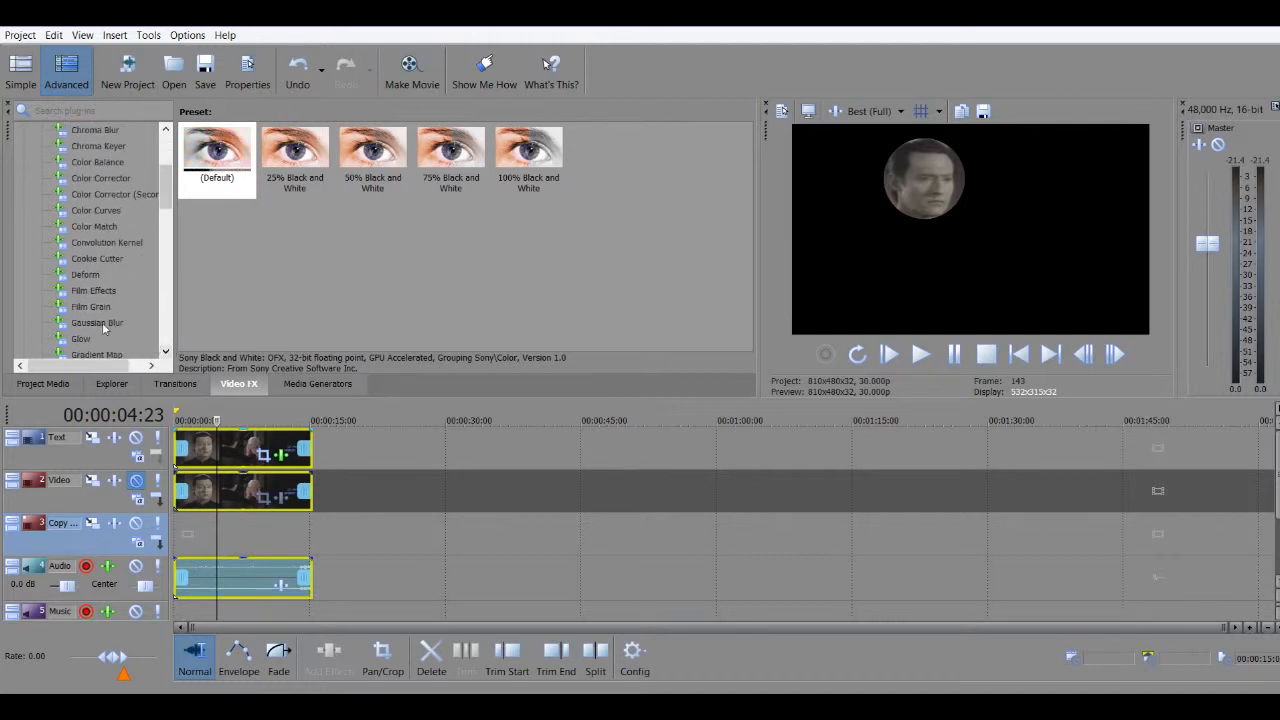
pyautogui.click(96, 322)
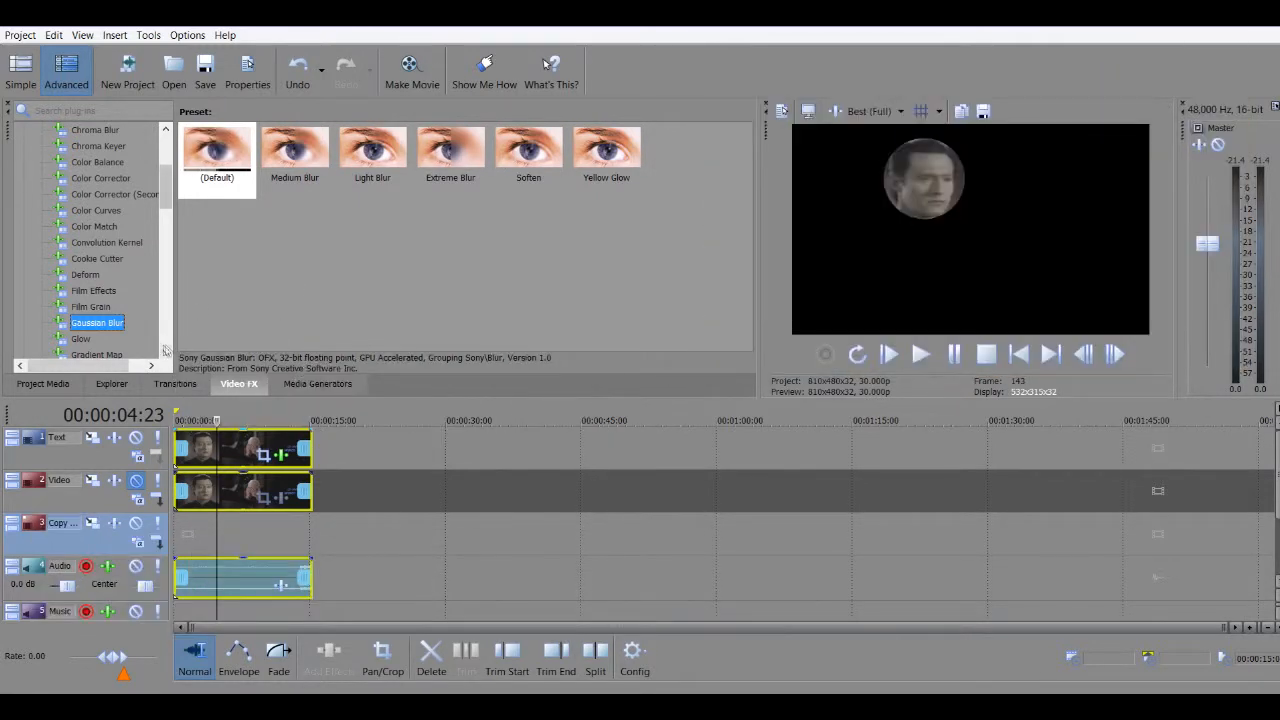
pyautogui.scroll(-3)
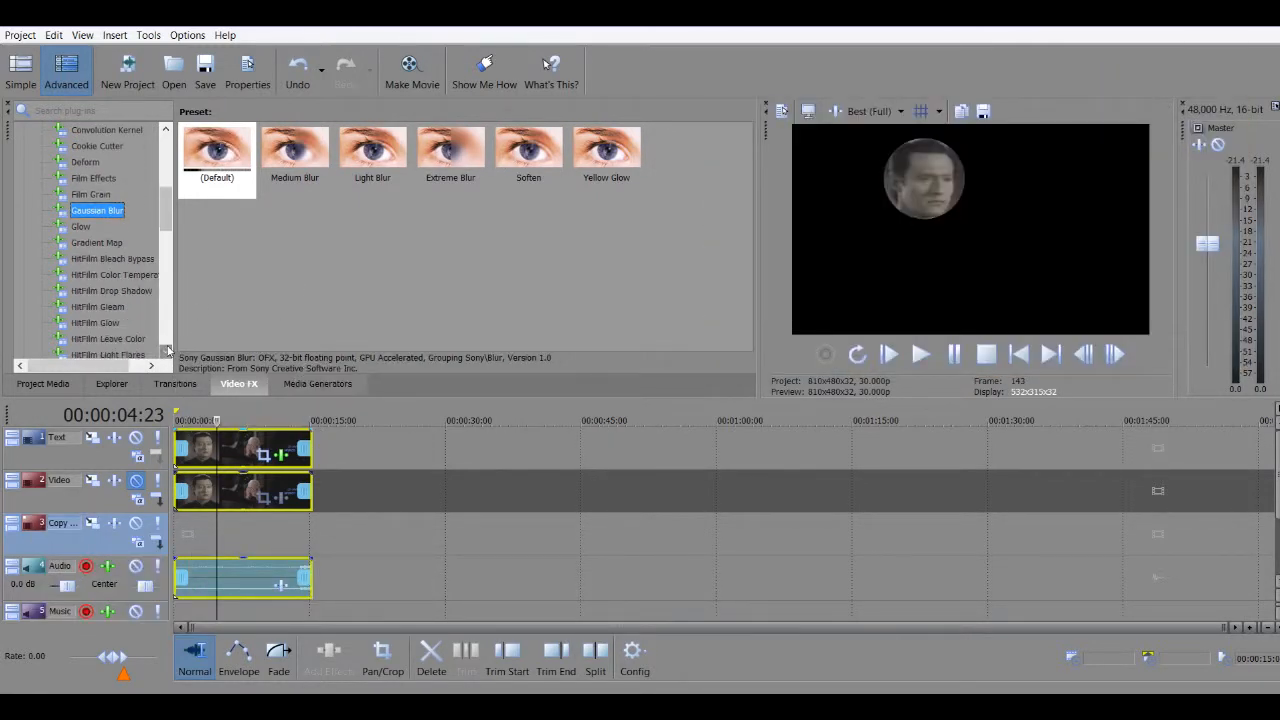
pyautogui.scroll(-3)
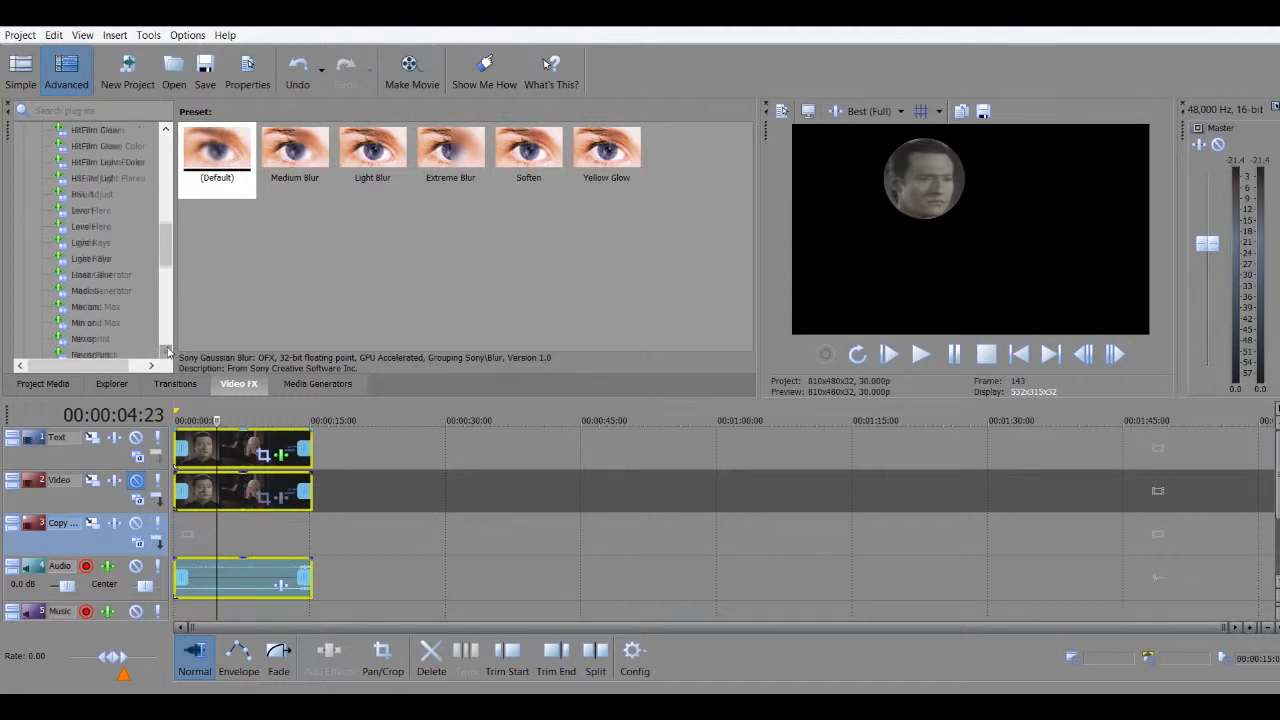
# - Apply the Large Pixelate preset to the face patch, raise horizontal pixelation to 0.874, dismiss the preset-save warning
pyautogui.click(88, 322)
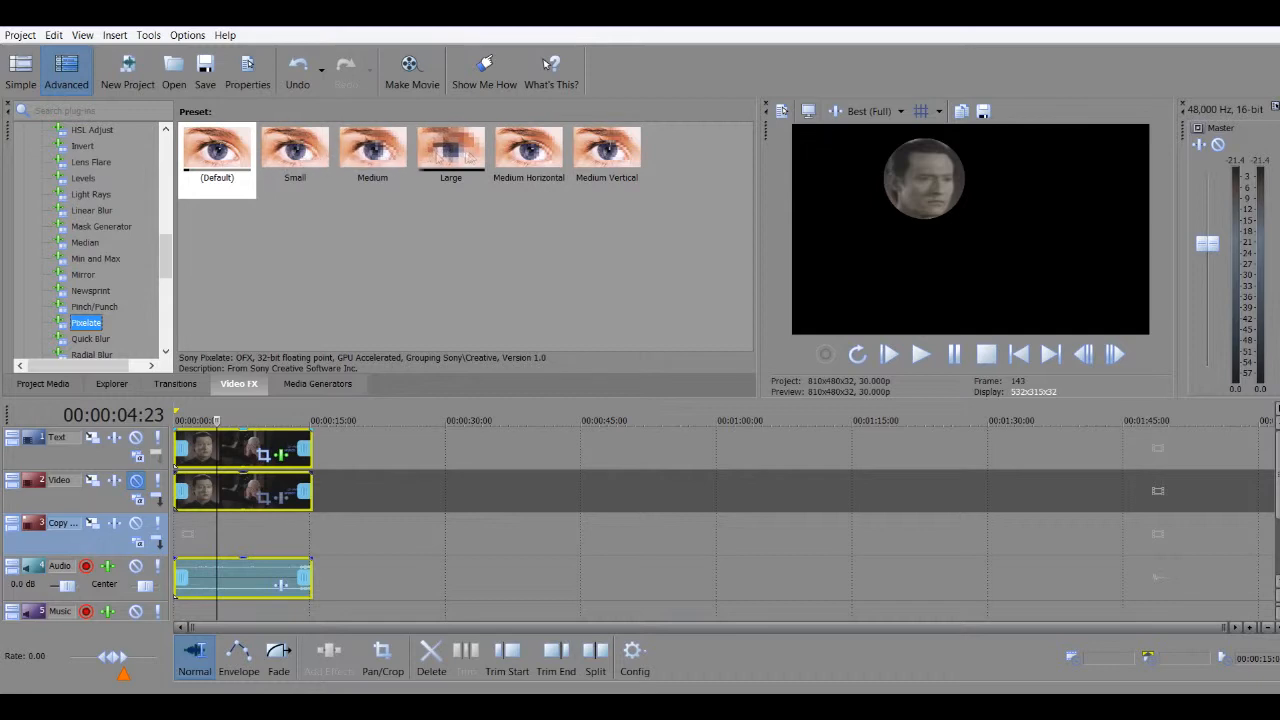
pyautogui.click(450, 150)
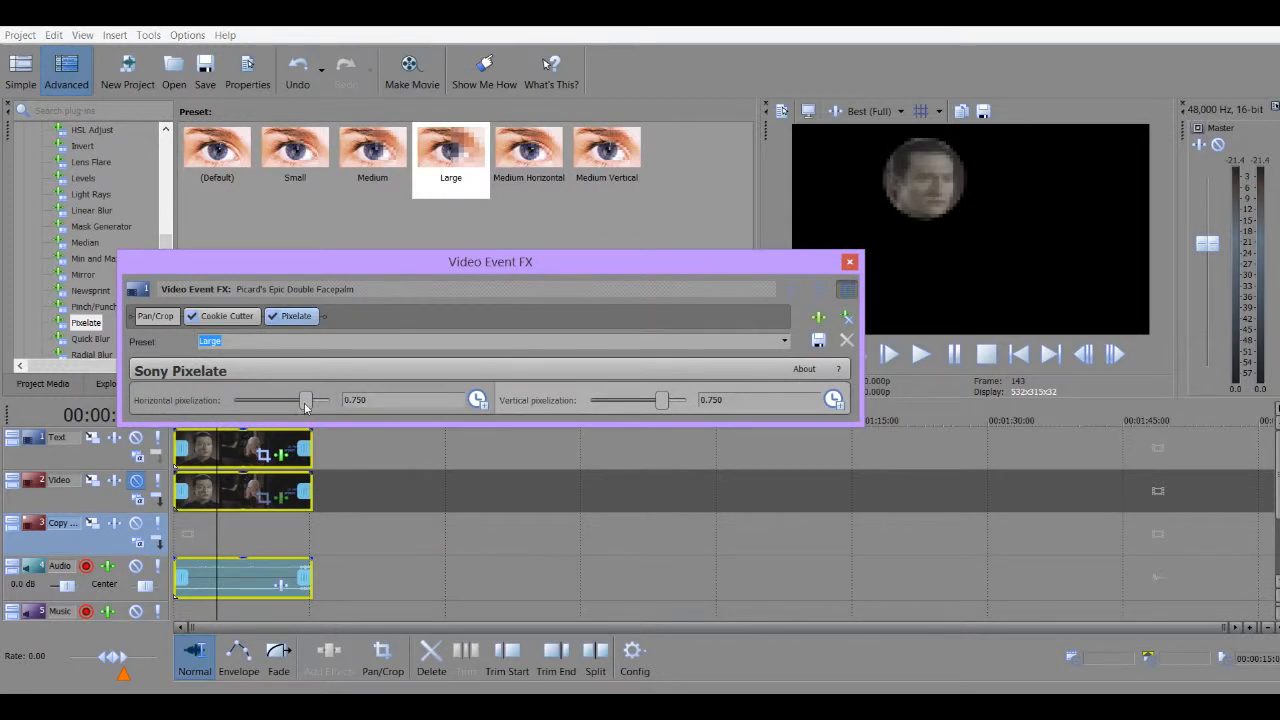
pyautogui.moveTo(304, 400); pyautogui.dragTo(318, 400)
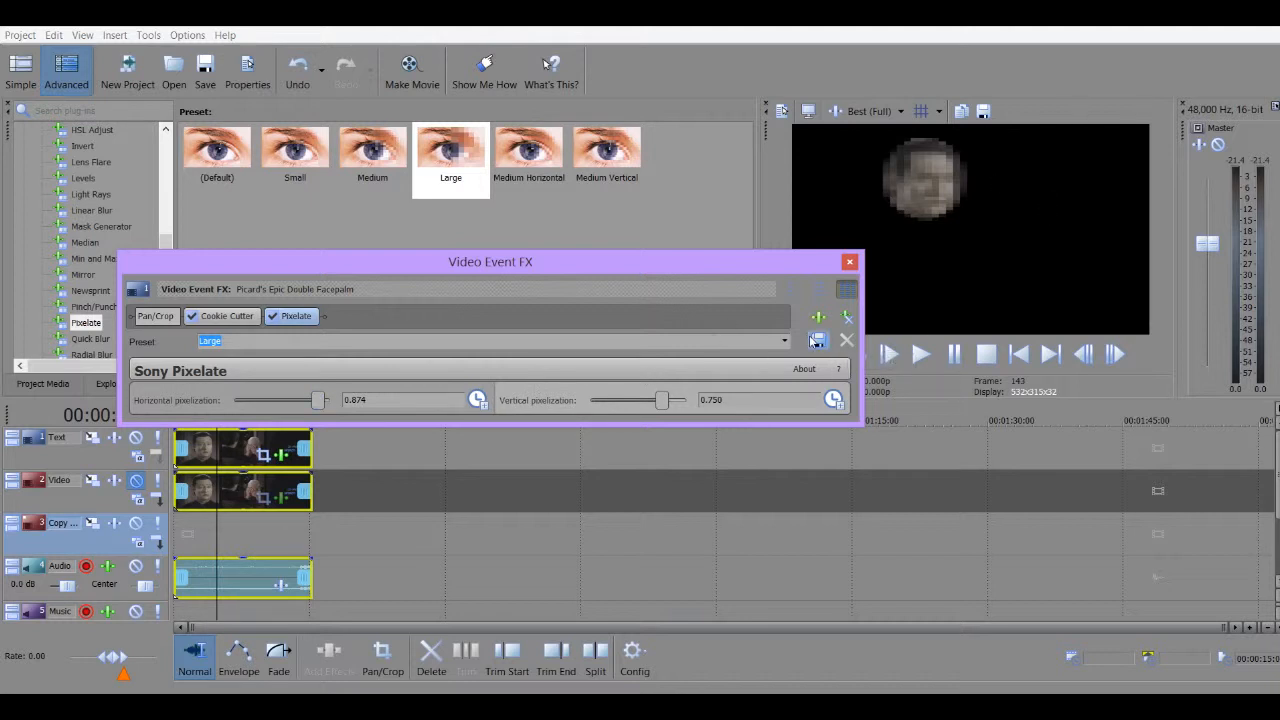
pyautogui.click(816, 340)
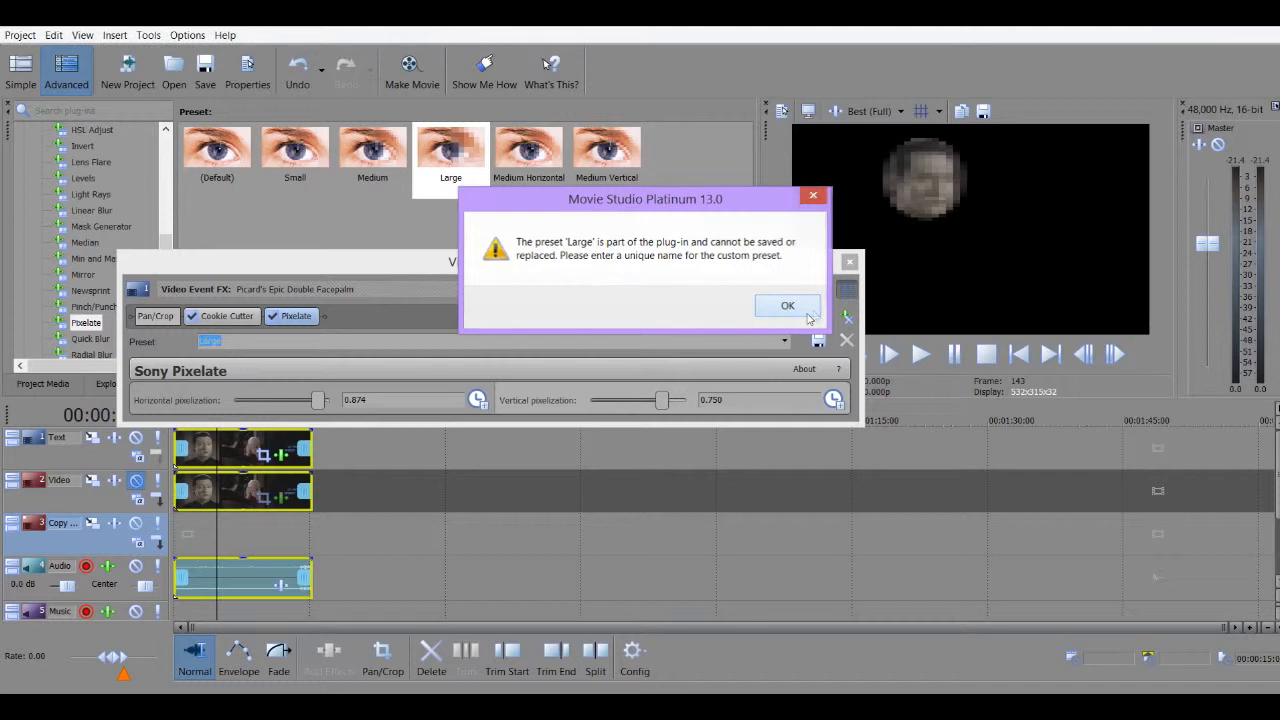
pyautogui.click(788, 304)
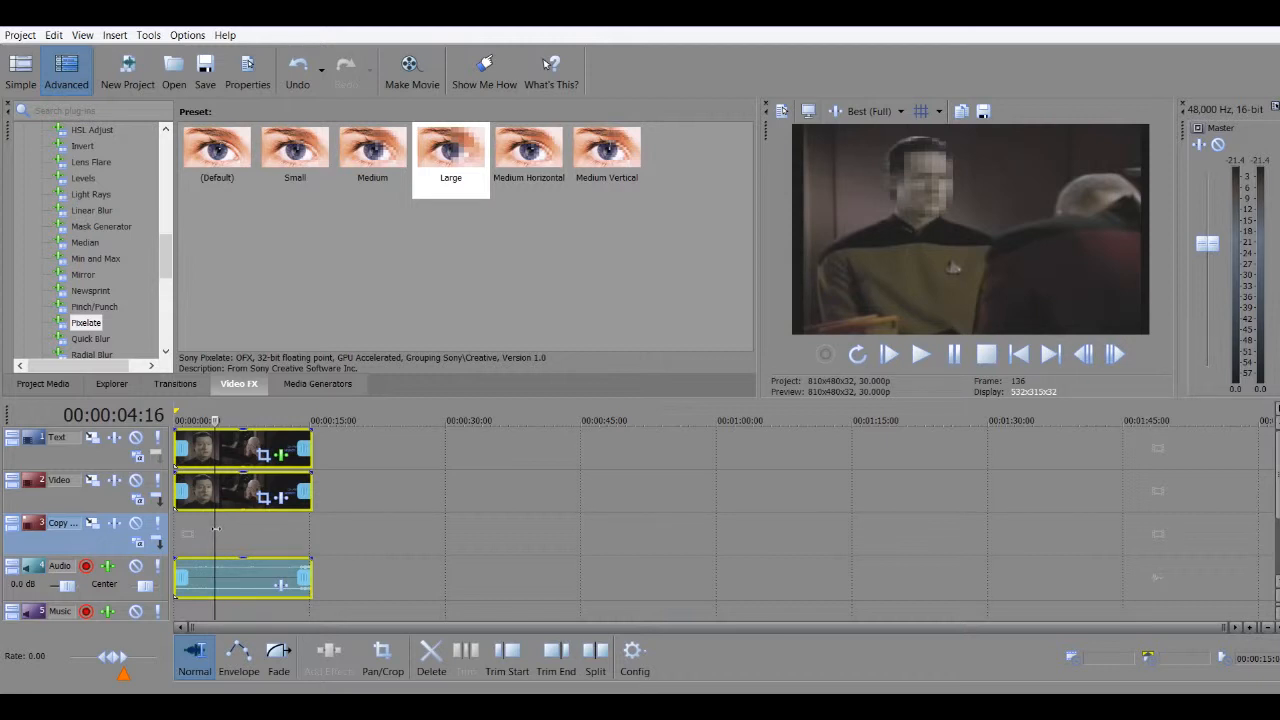
pyautogui.moveTo(644, 296)
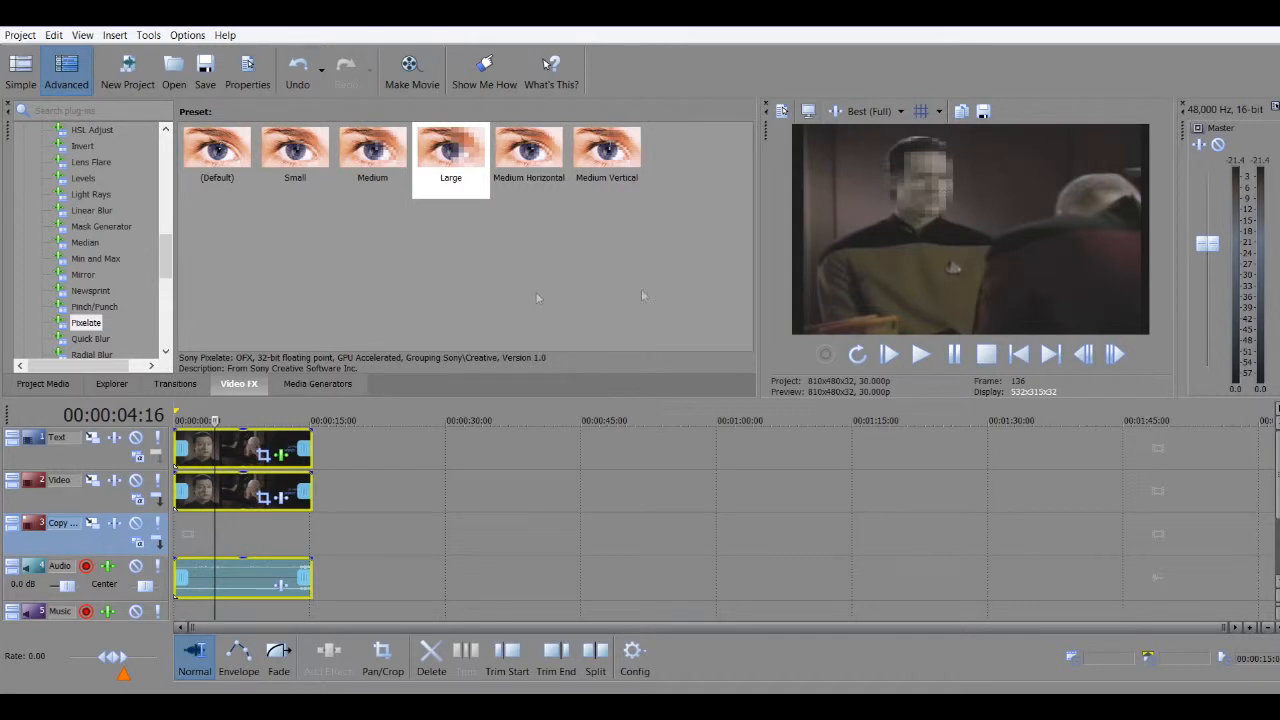
pyautogui.moveTo(700, 168)
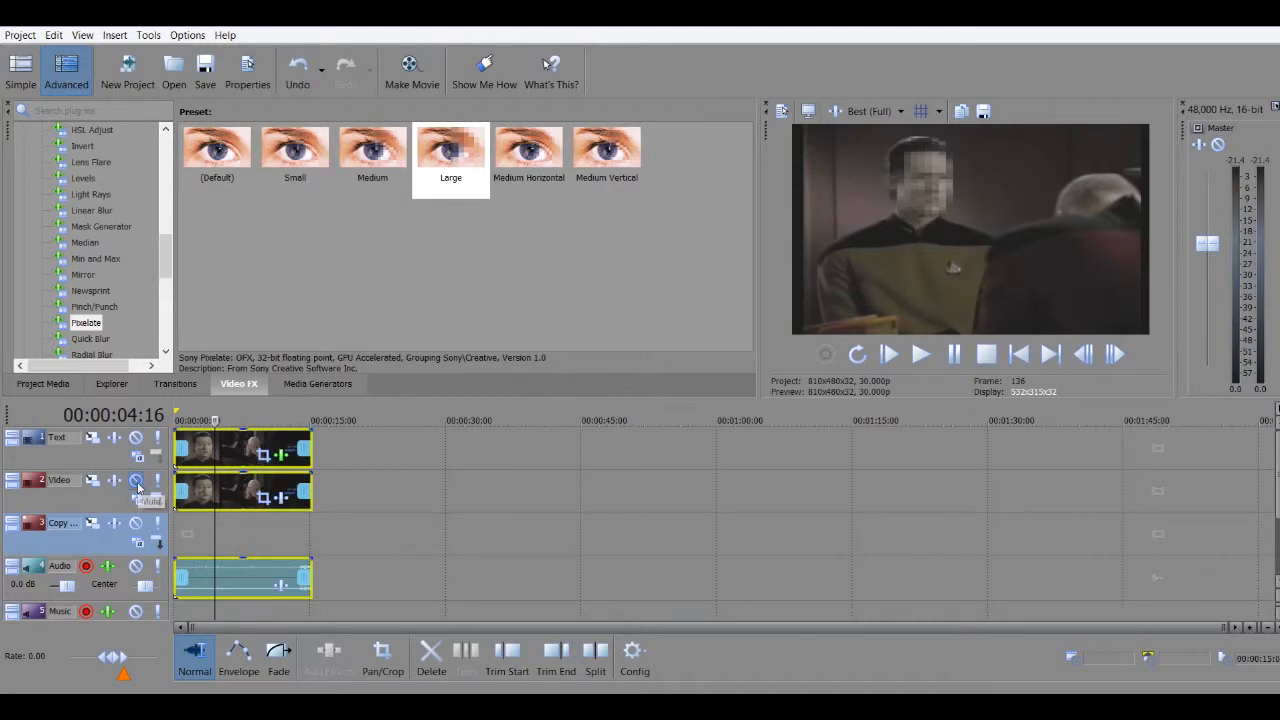
pyautogui.moveTo(282, 498)
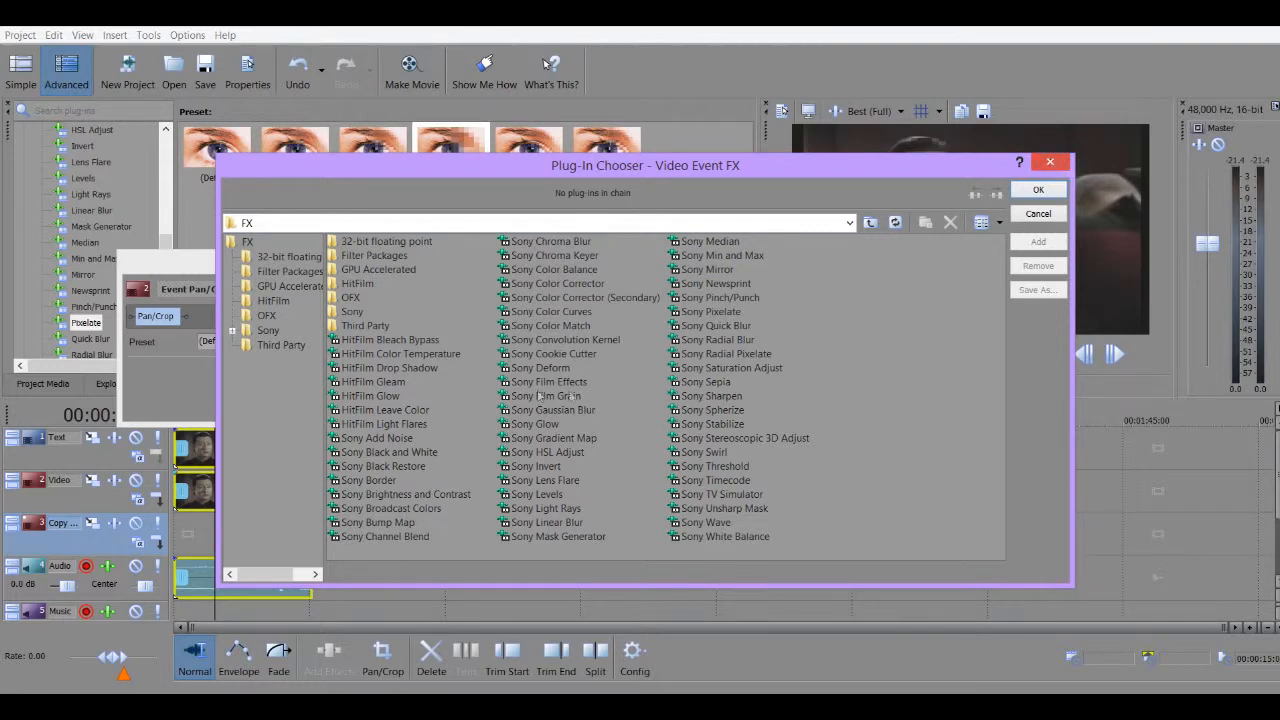
# - Add Sony Deform to the patch, remove it again and close the effect settings
pyautogui.click(540, 368)
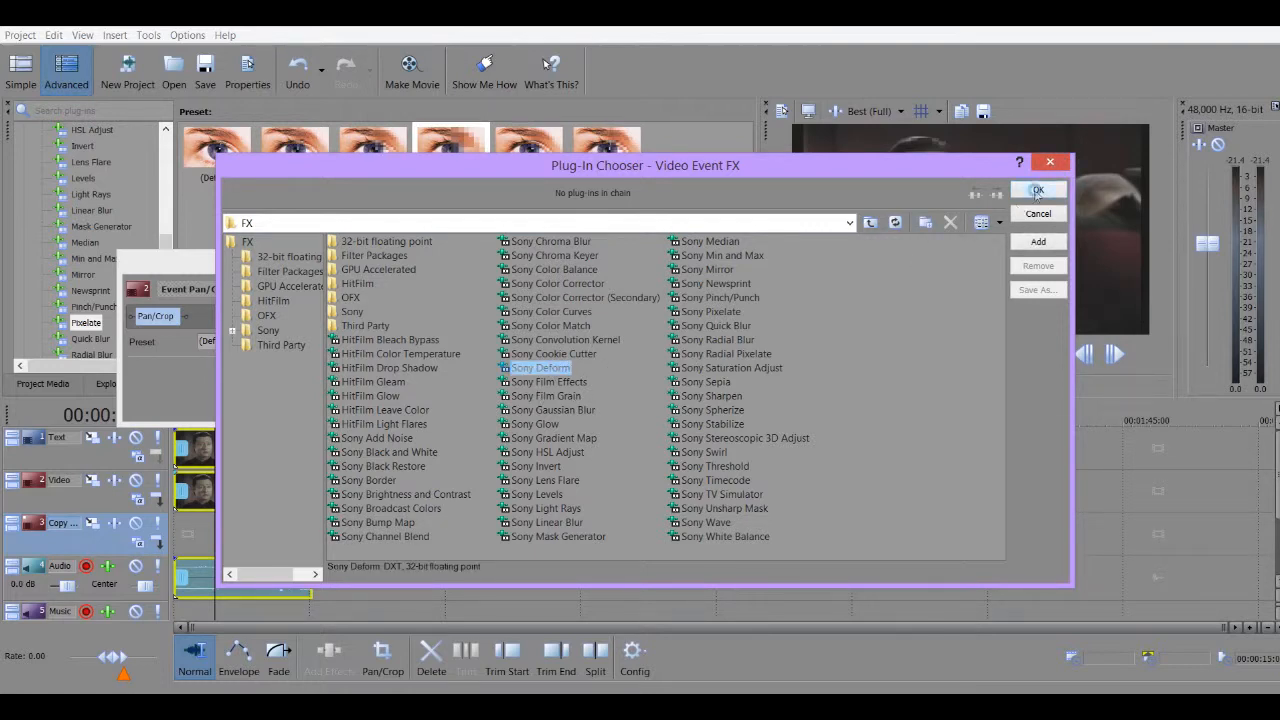
pyautogui.click(1038, 192)
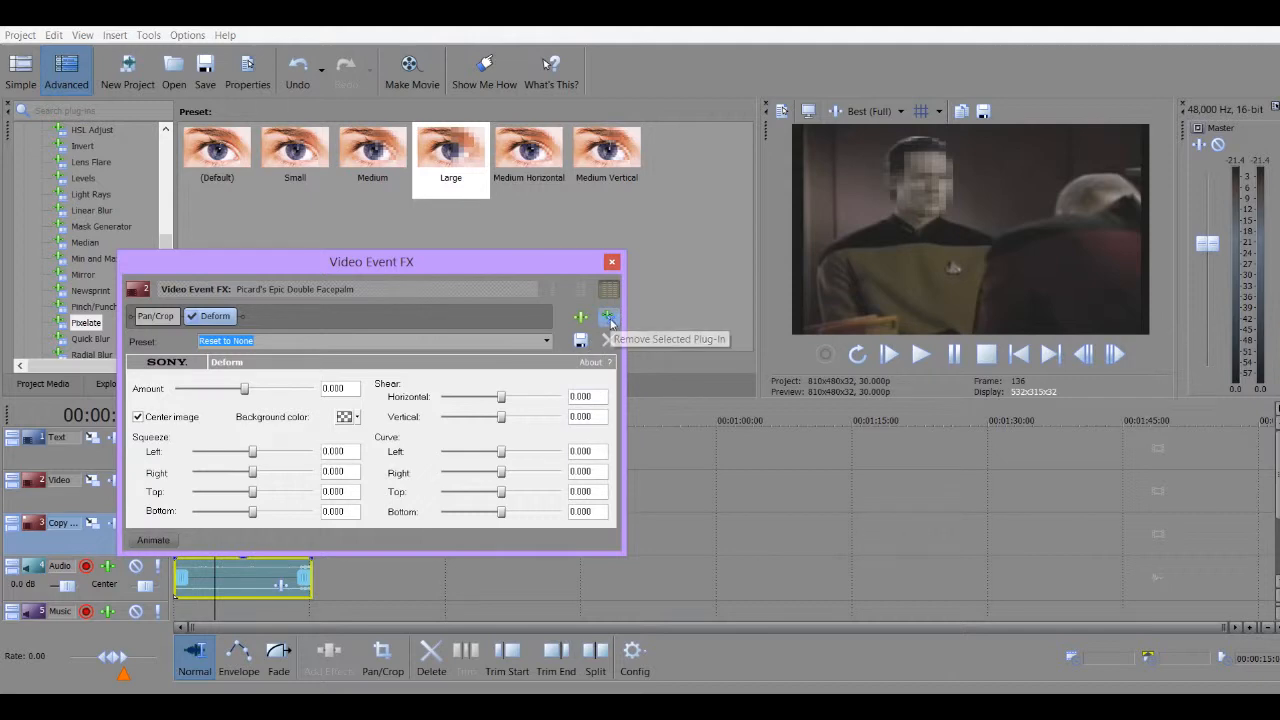
pyautogui.click(156, 316)
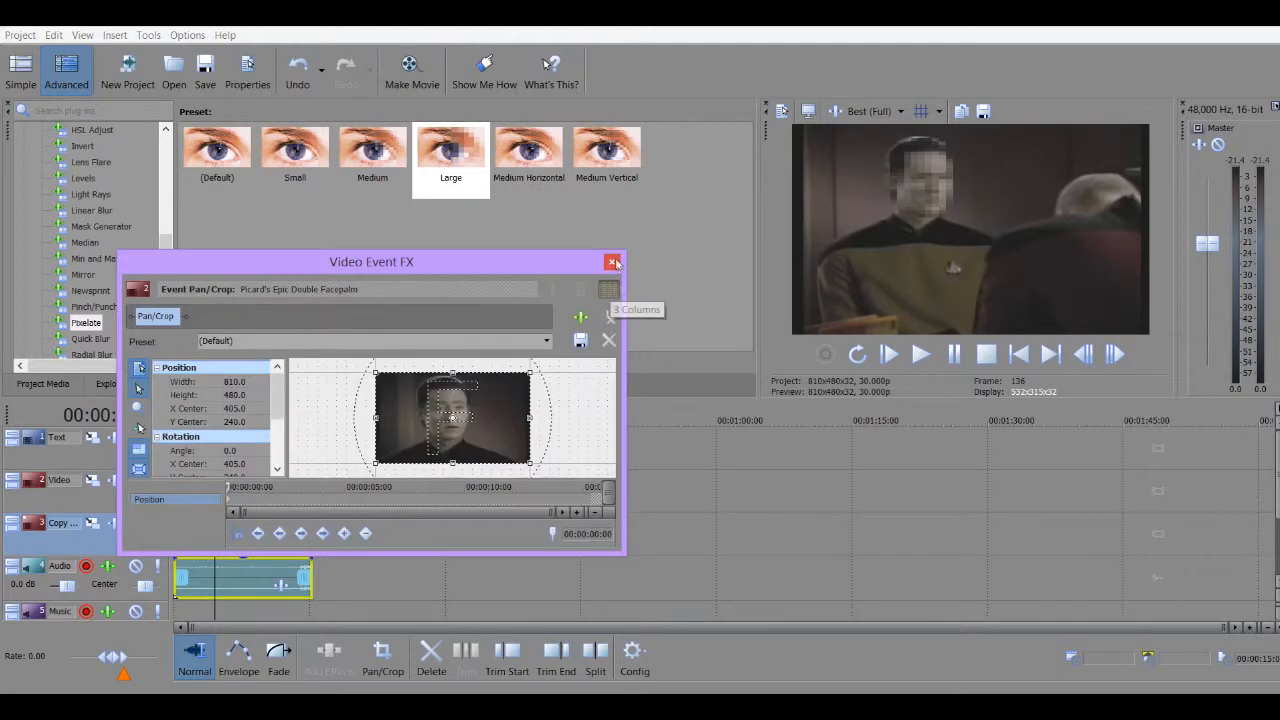
pyautogui.click(612, 262)
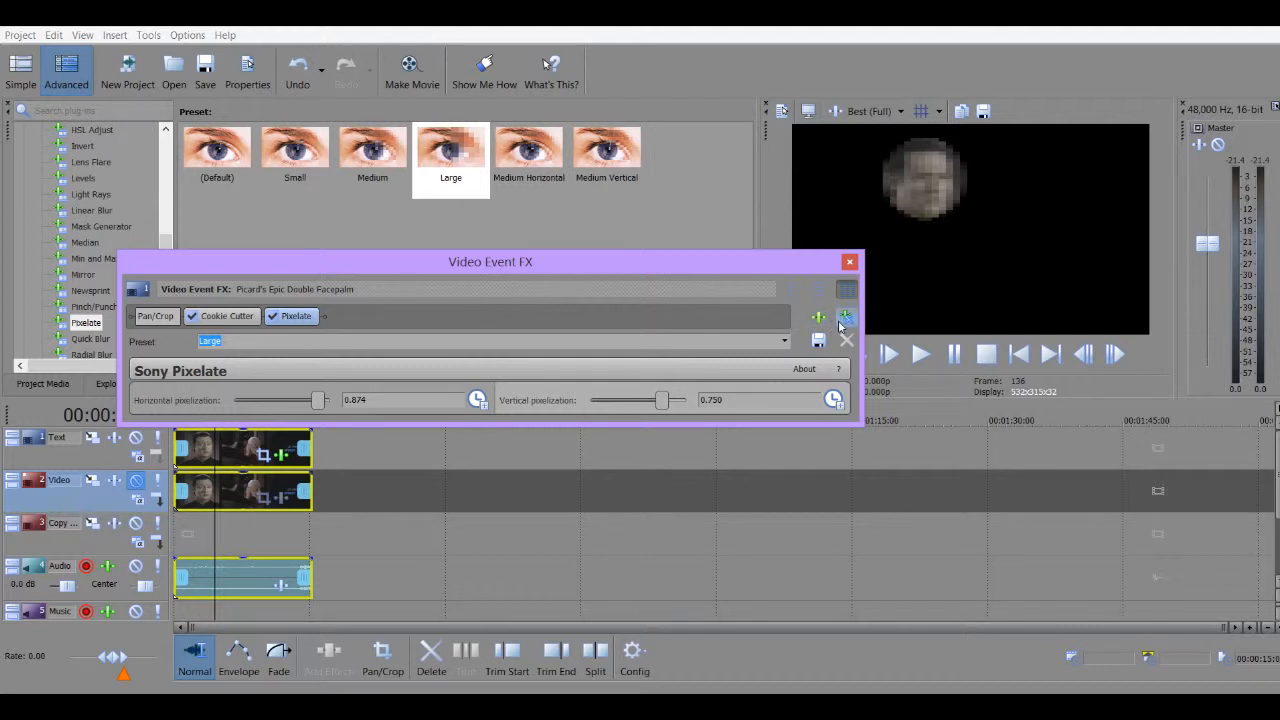
# - Remove Pixelate from the face patch and preview the Newsprint presets
pyautogui.click(848, 262)
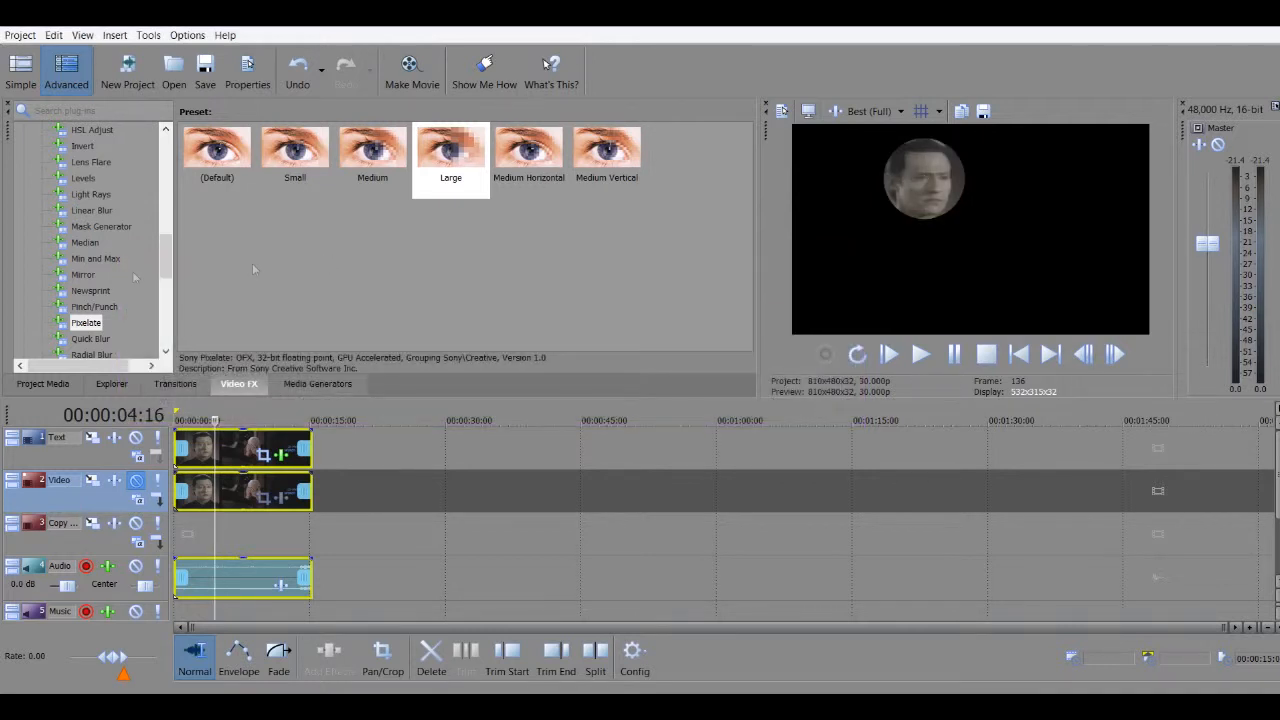
pyautogui.click(90, 290)
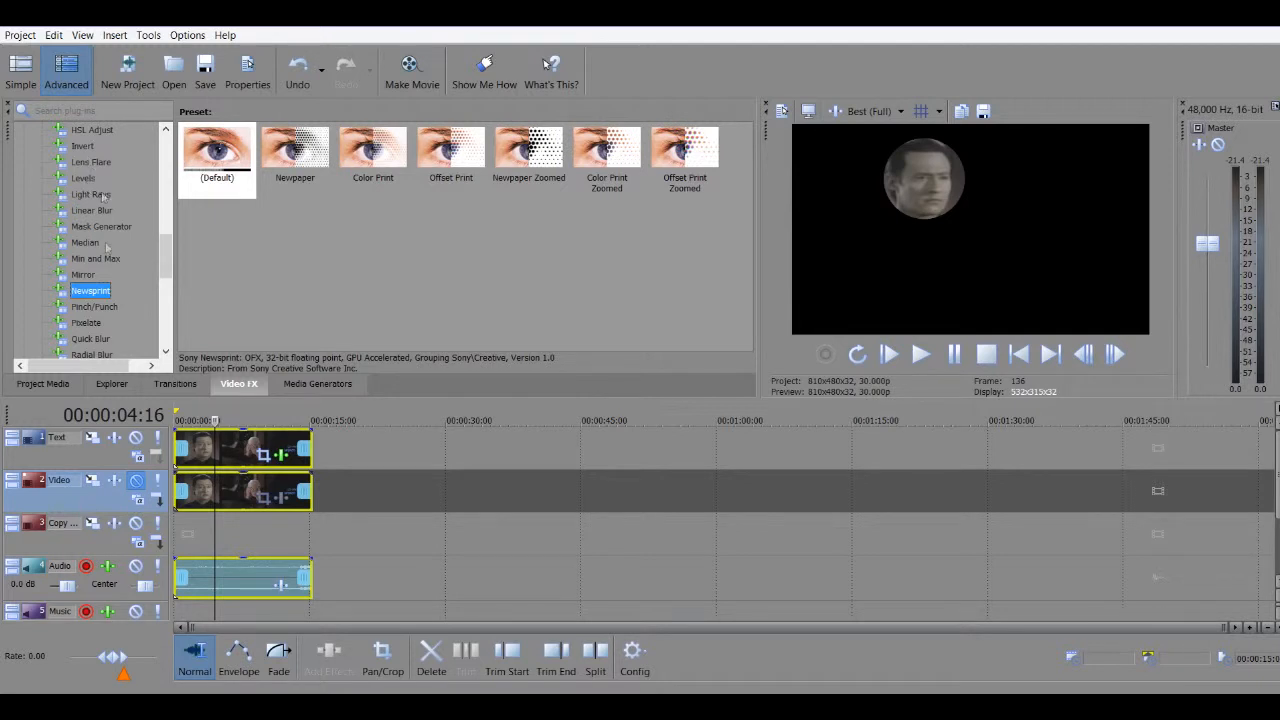
pyautogui.moveTo(96, 258)
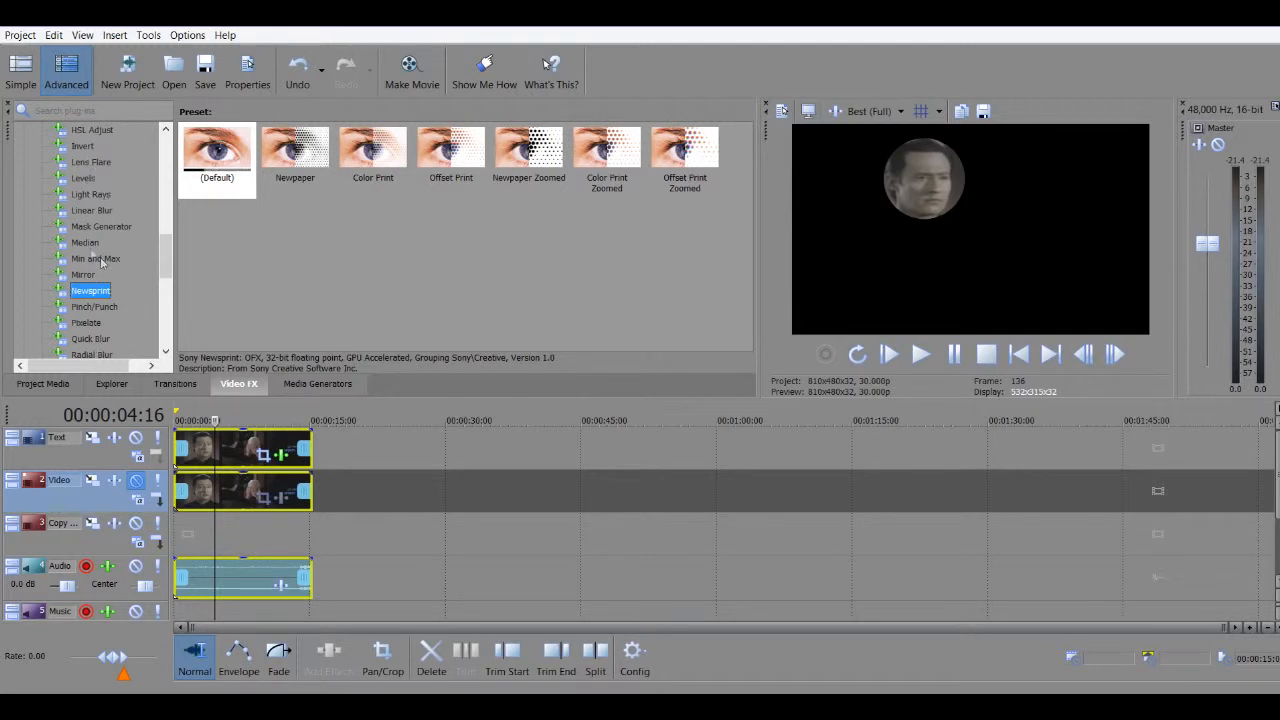
# - Apply Sony Median with the Round Max preset to the face patch and check its pan/crop
pyautogui.click(84, 242)
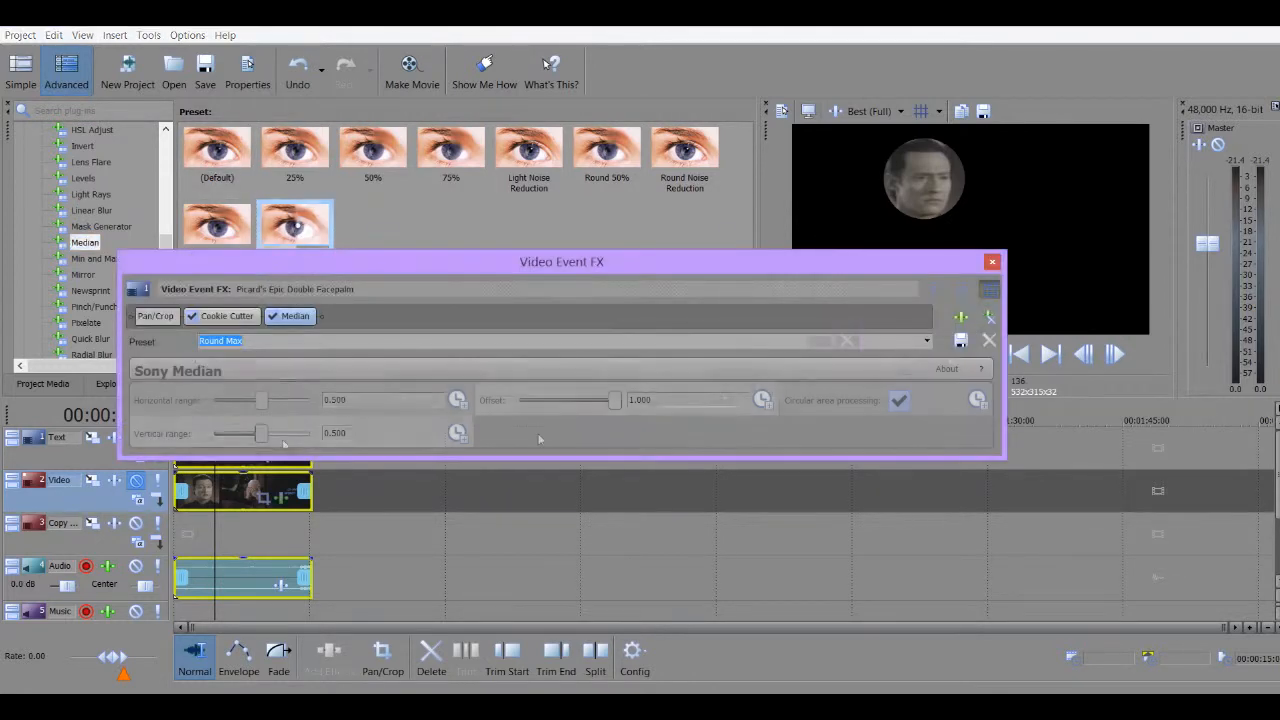
pyautogui.click(960, 340)
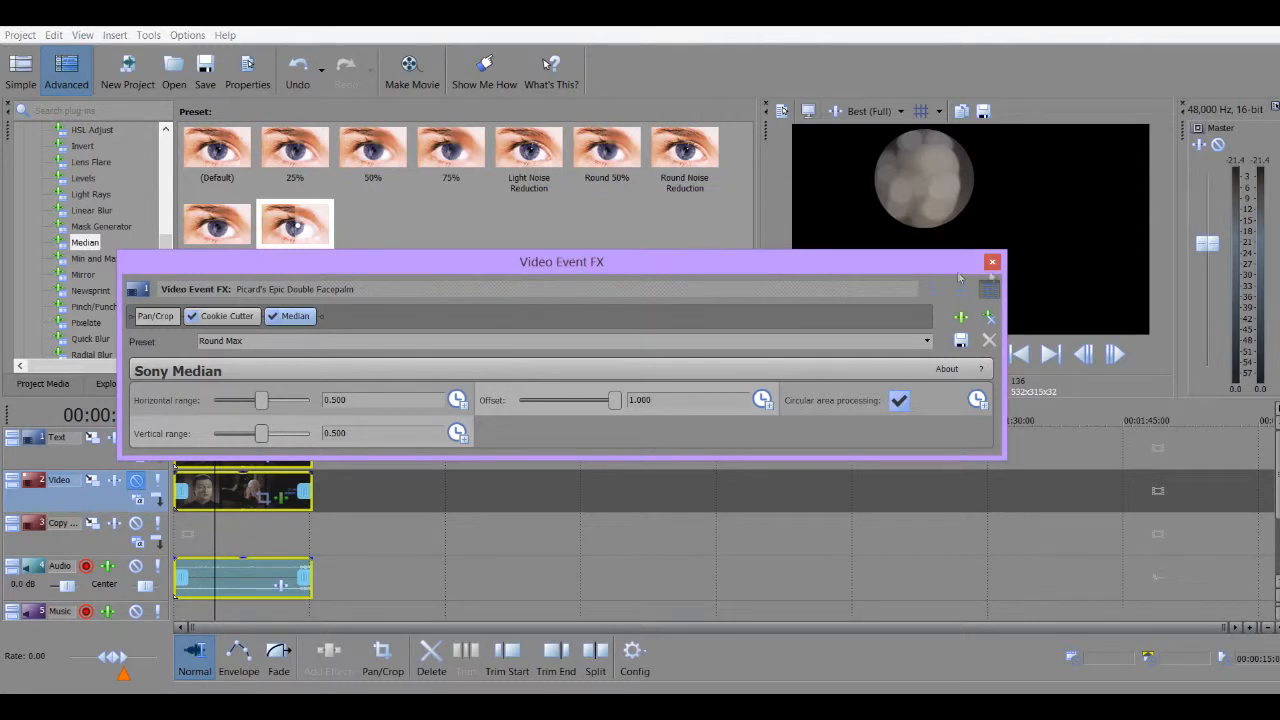
pyautogui.click(992, 262)
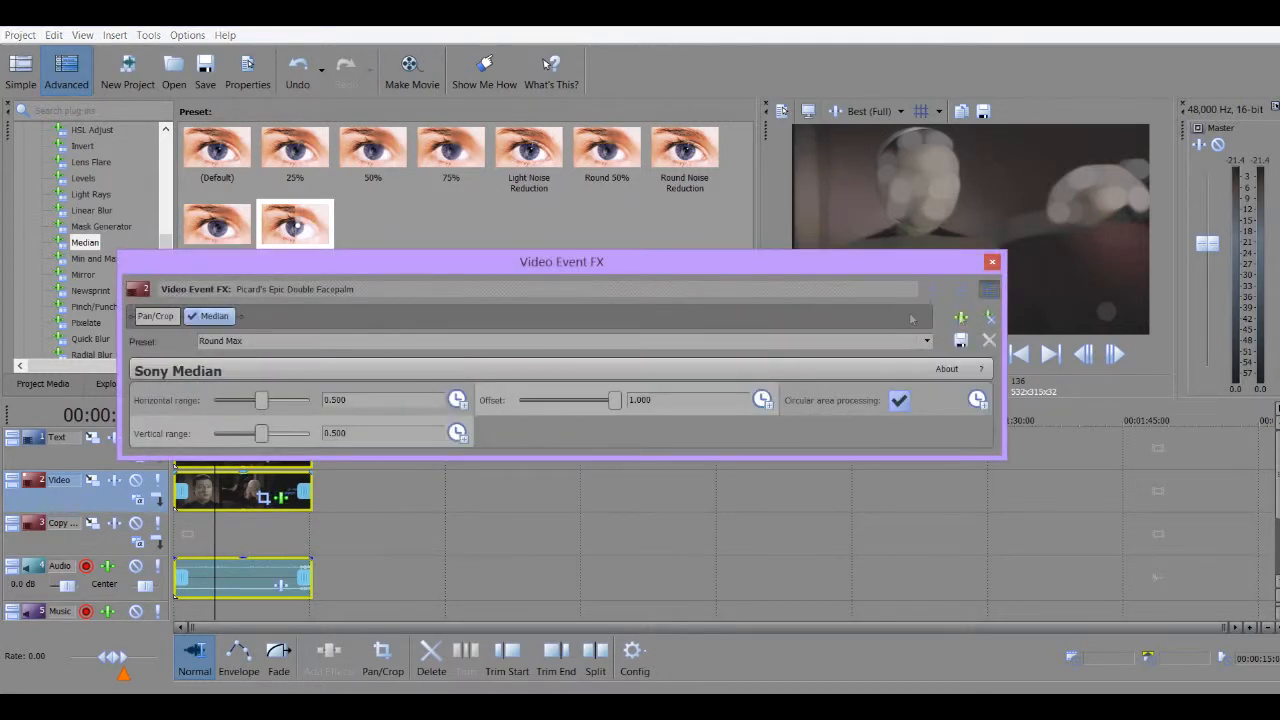
pyautogui.click(156, 316)
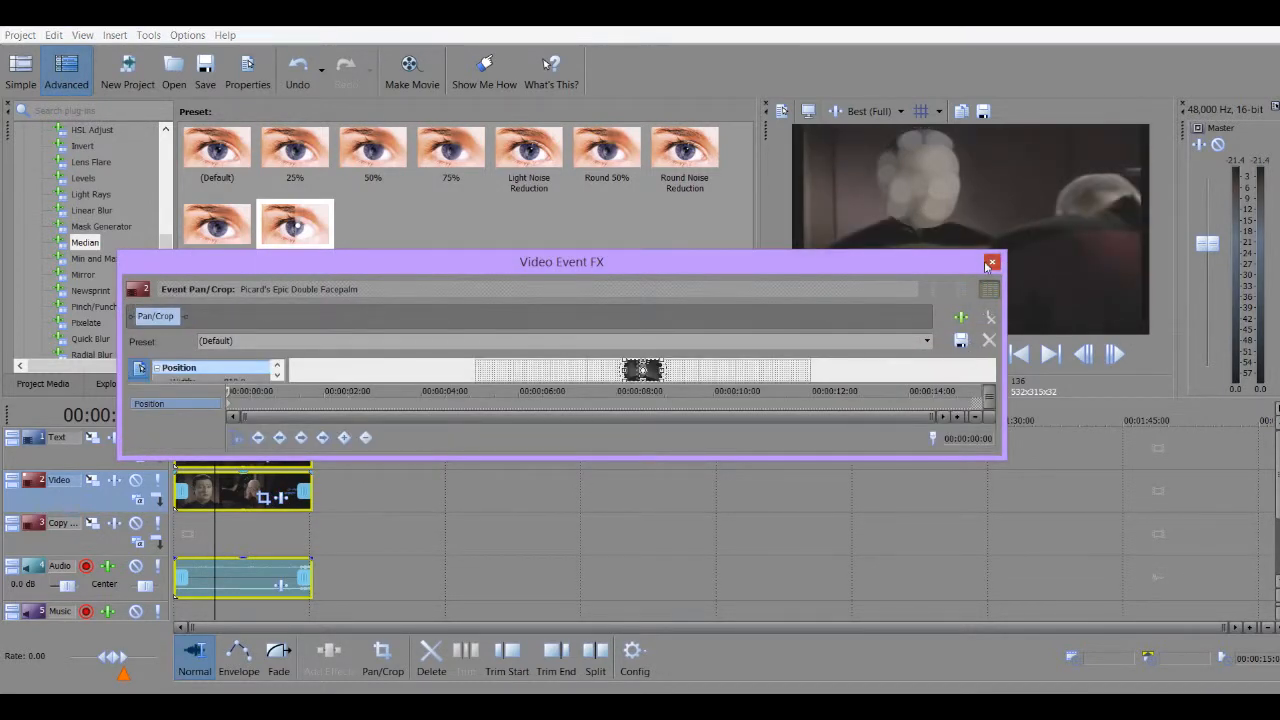
pyautogui.click(992, 262)
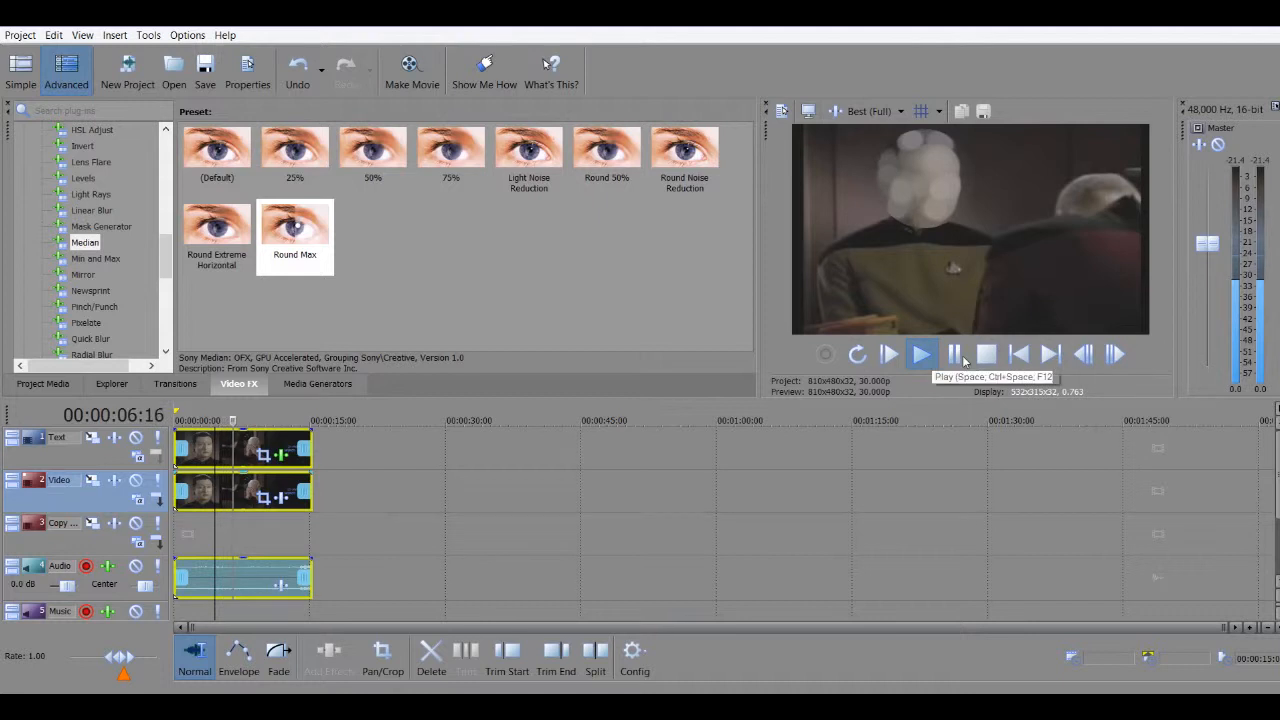
# - Play the clip to check the blurred patch stays over the moving face
pyautogui.click(920, 352)
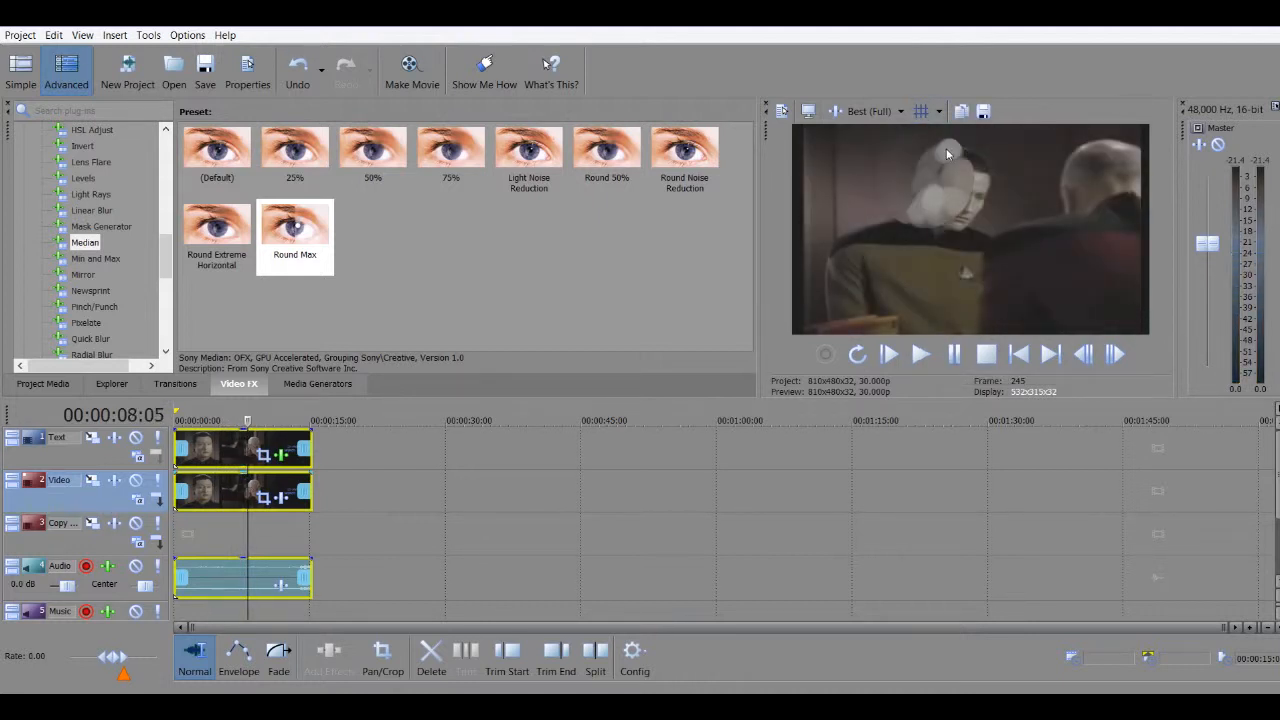
pyautogui.moveTo(1008, 240)
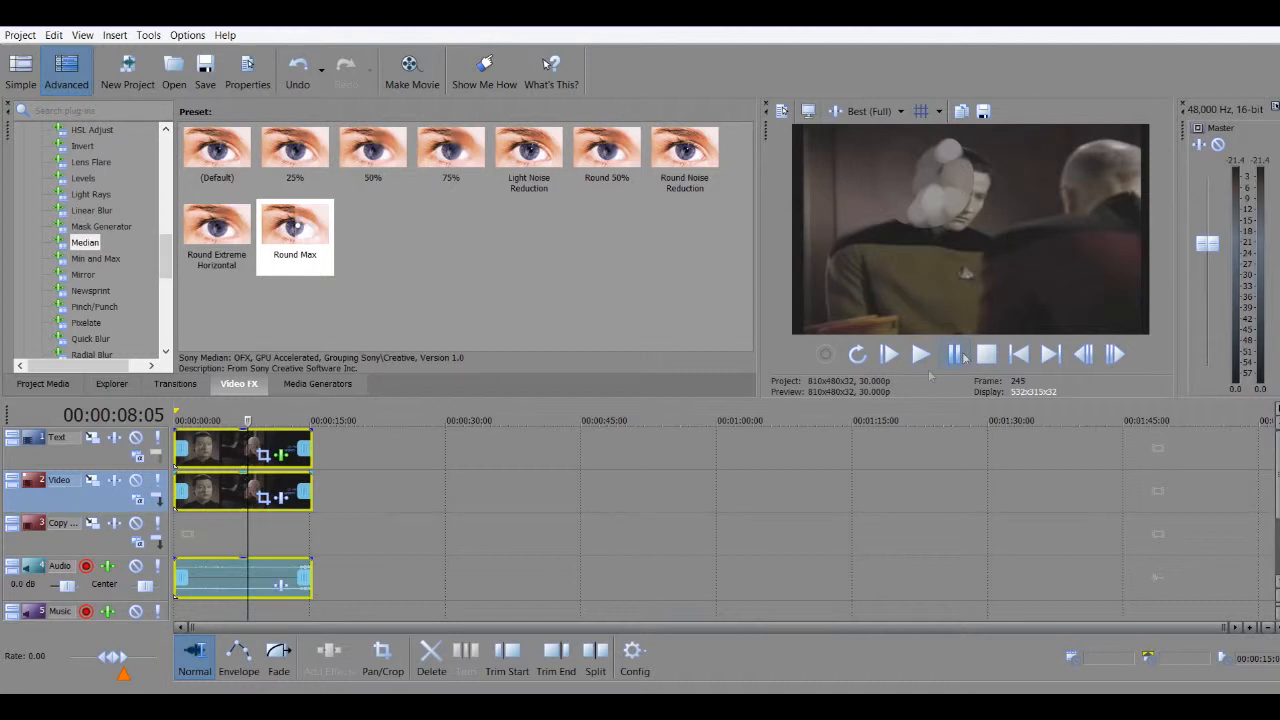
pyautogui.moveTo(952, 352)
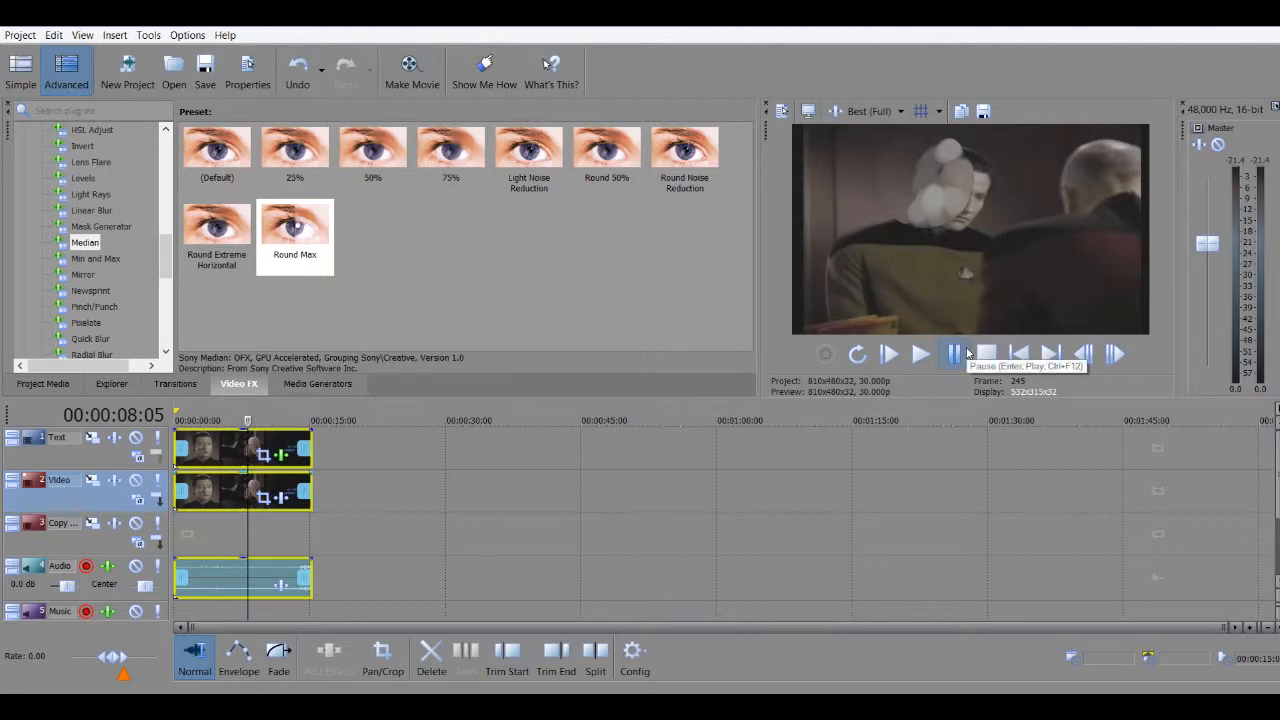